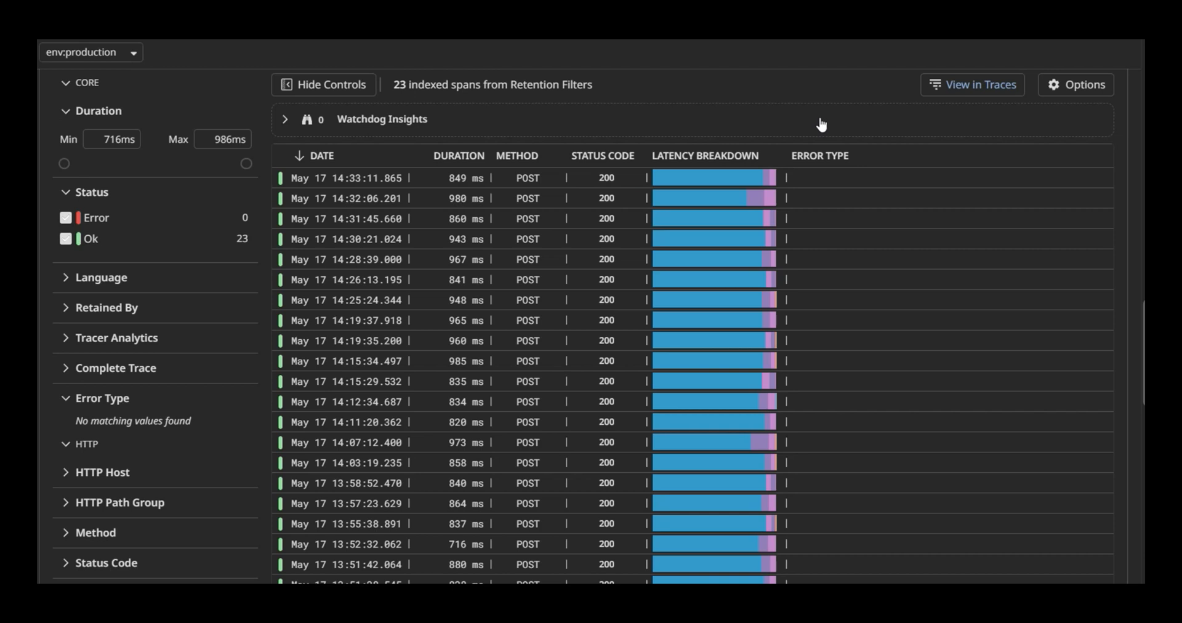
{"action": "mouse_move", "coordinate": [703, 204]}
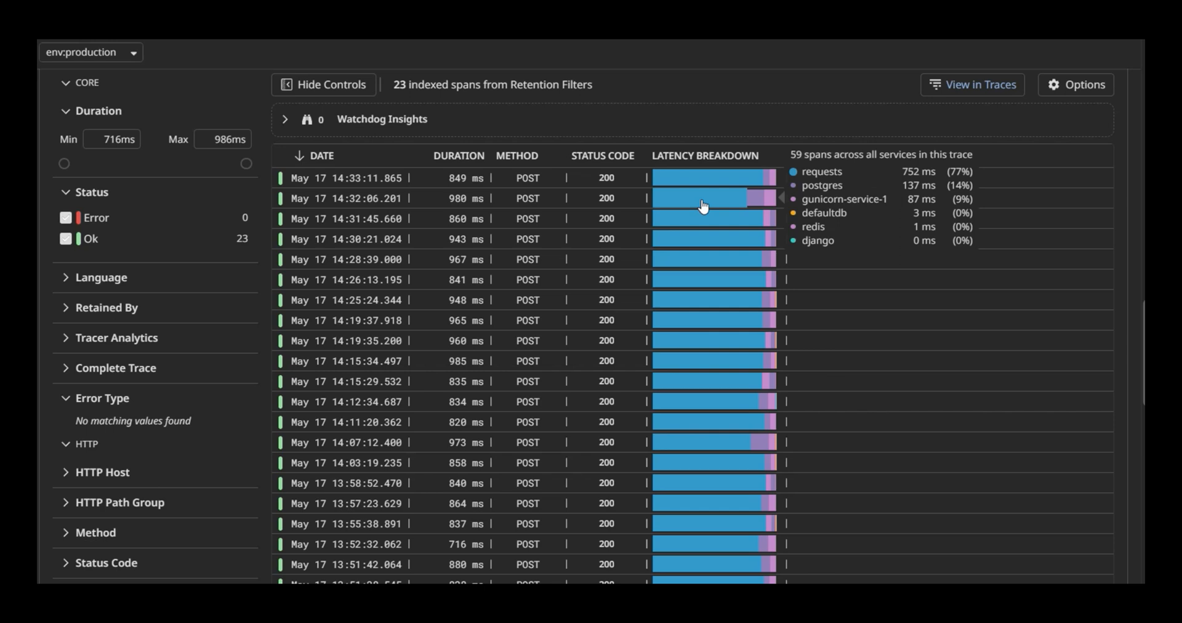
{"action": "mouse_move", "coordinate": [717, 202]}
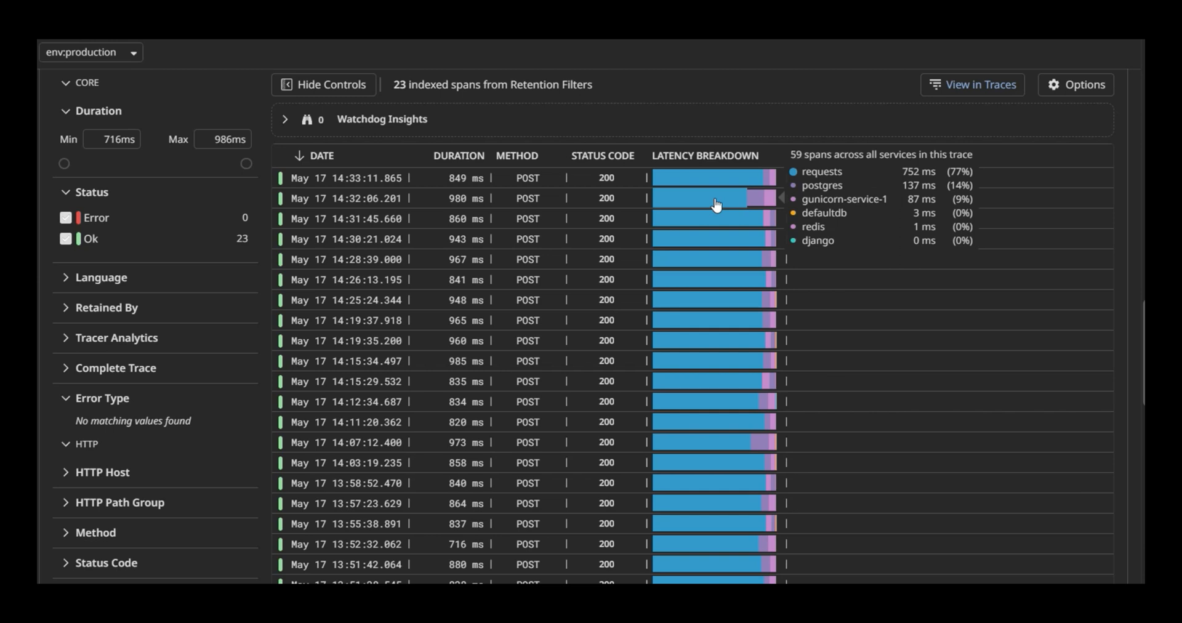
{"action": "mouse_move", "coordinate": [759, 201]}
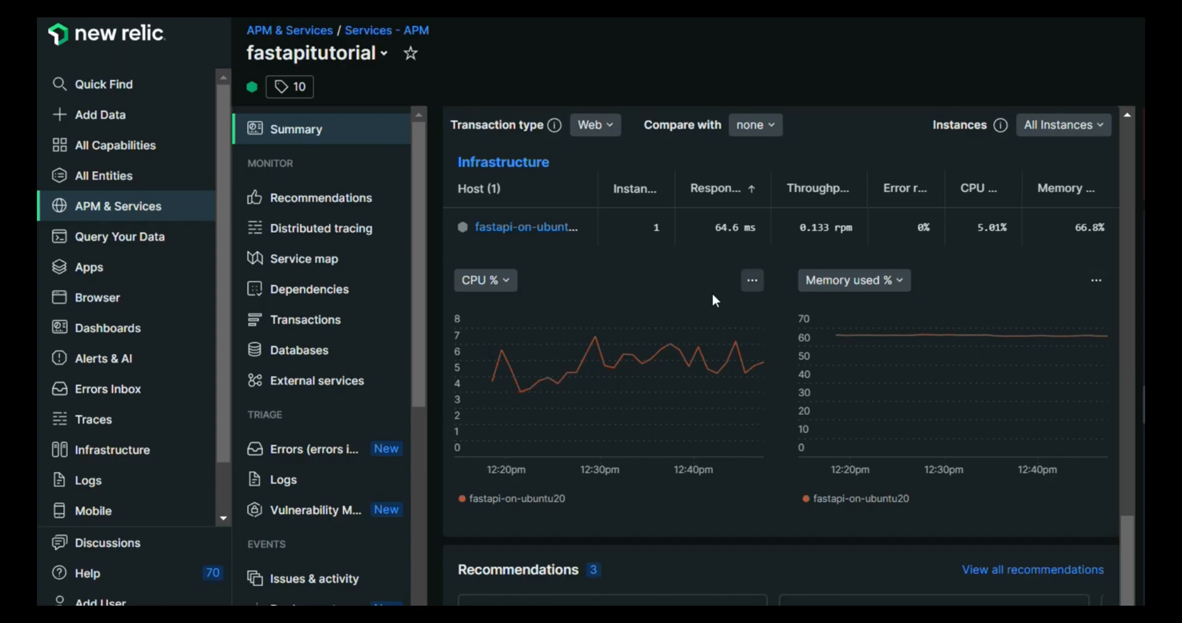
{"action": "mouse_move", "coordinate": [588, 271]}
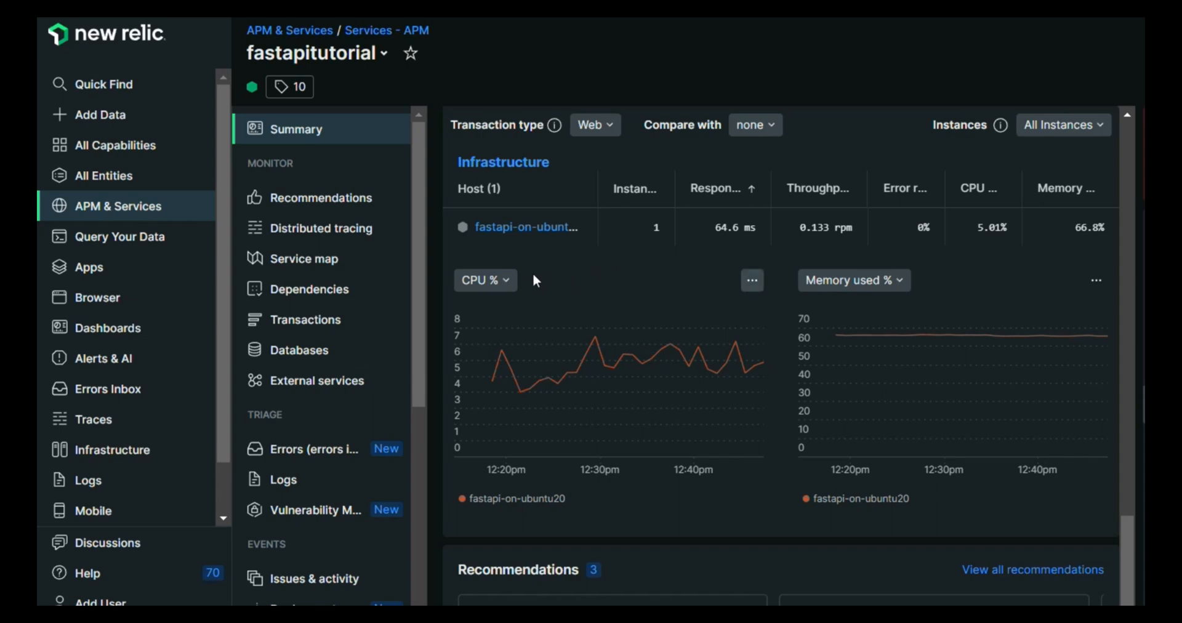
{"action": "mouse_move", "coordinate": [507, 285]}
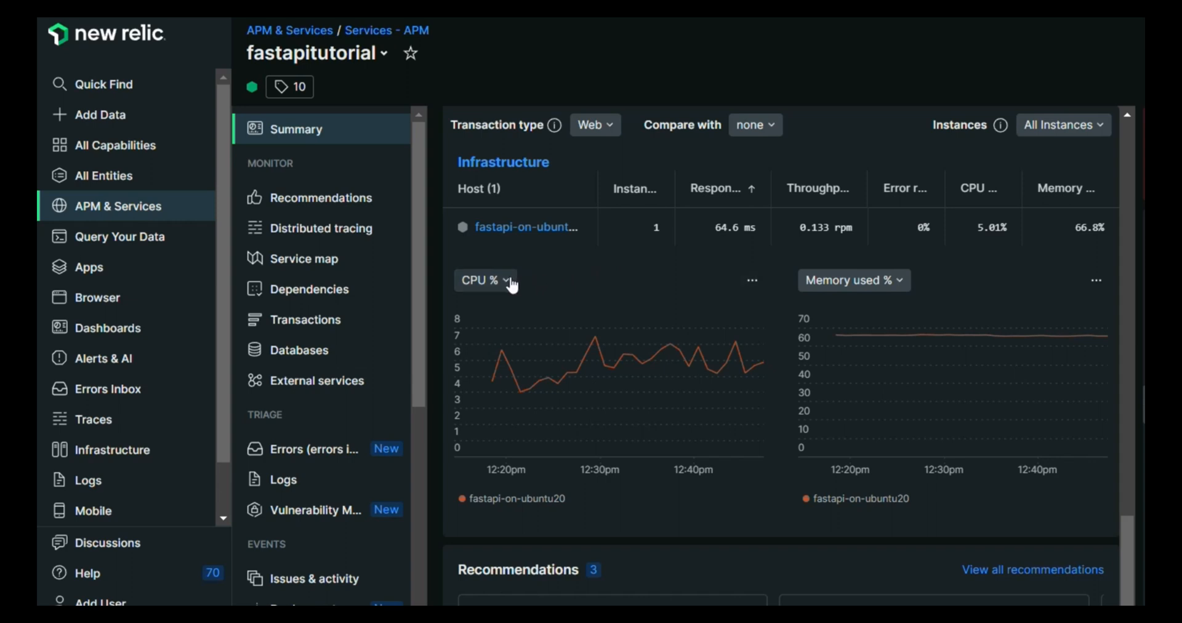
{"action": "mouse_move", "coordinate": [498, 335]}
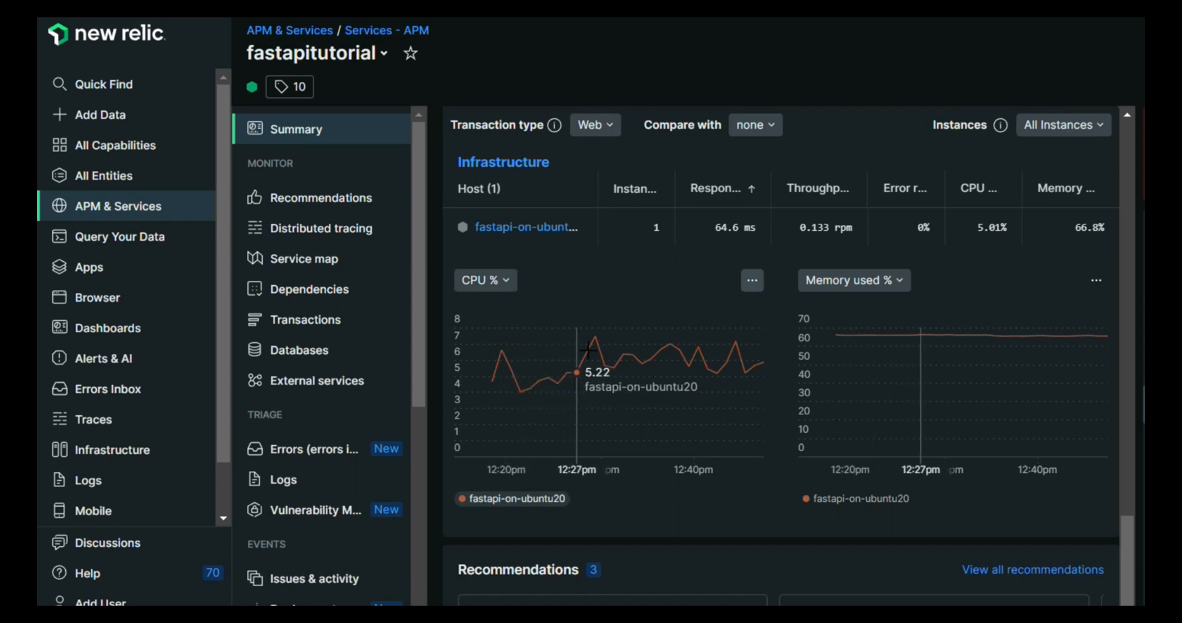
{"action": "mouse_move", "coordinate": [690, 365]}
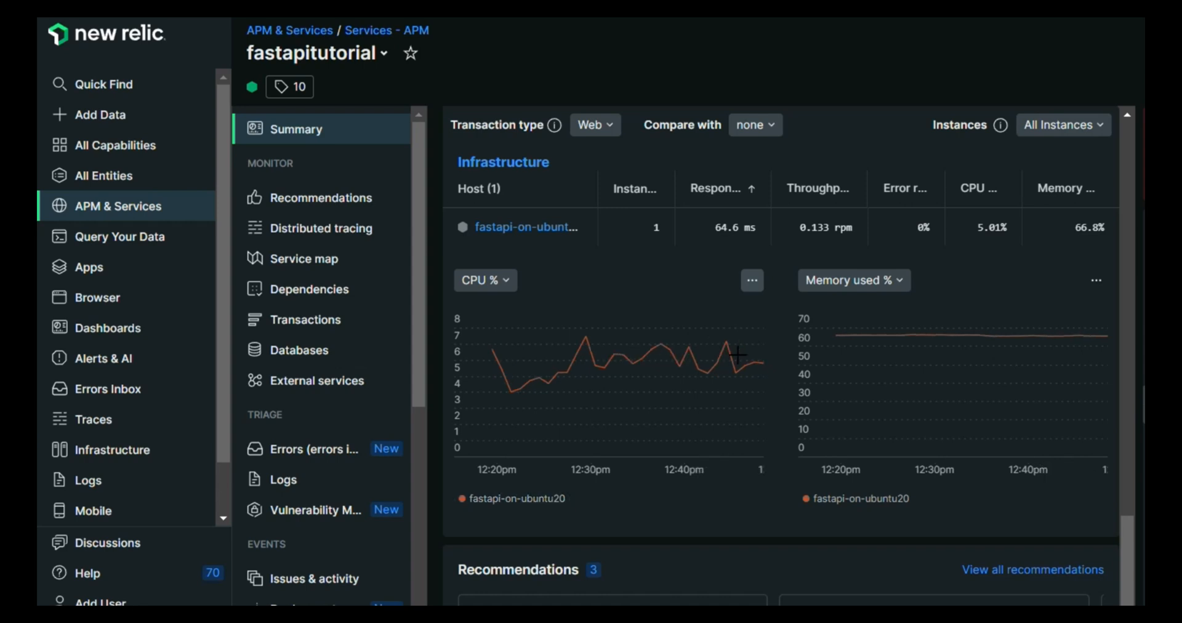
{"action": "mouse_move", "coordinate": [747, 366]}
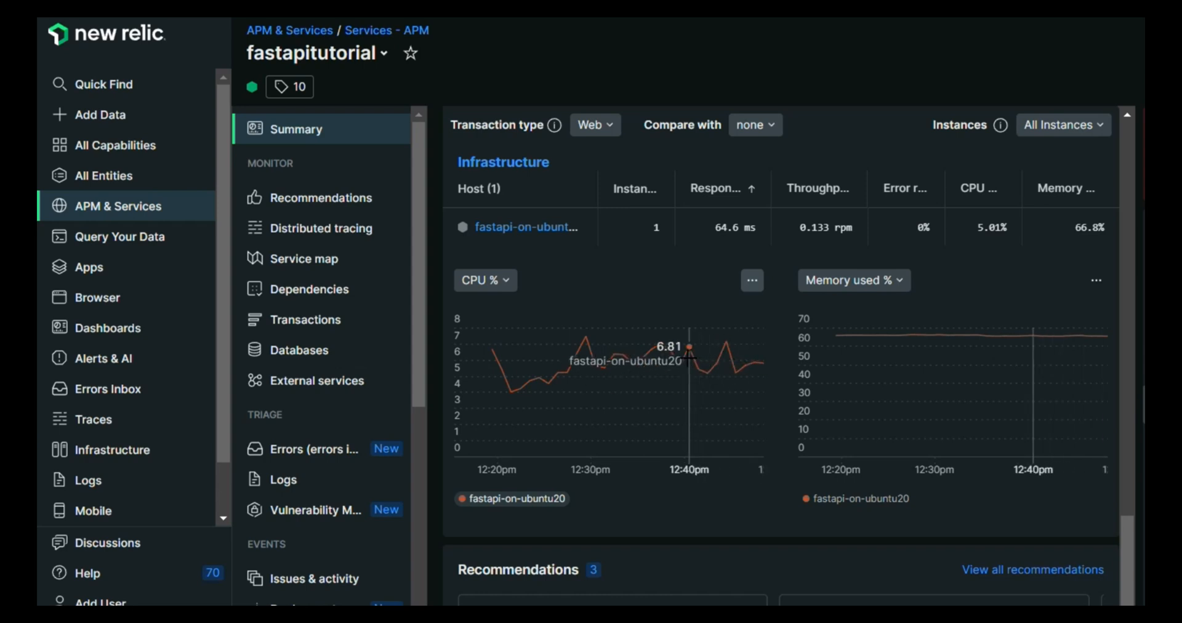
{"action": "mouse_move", "coordinate": [661, 344]}
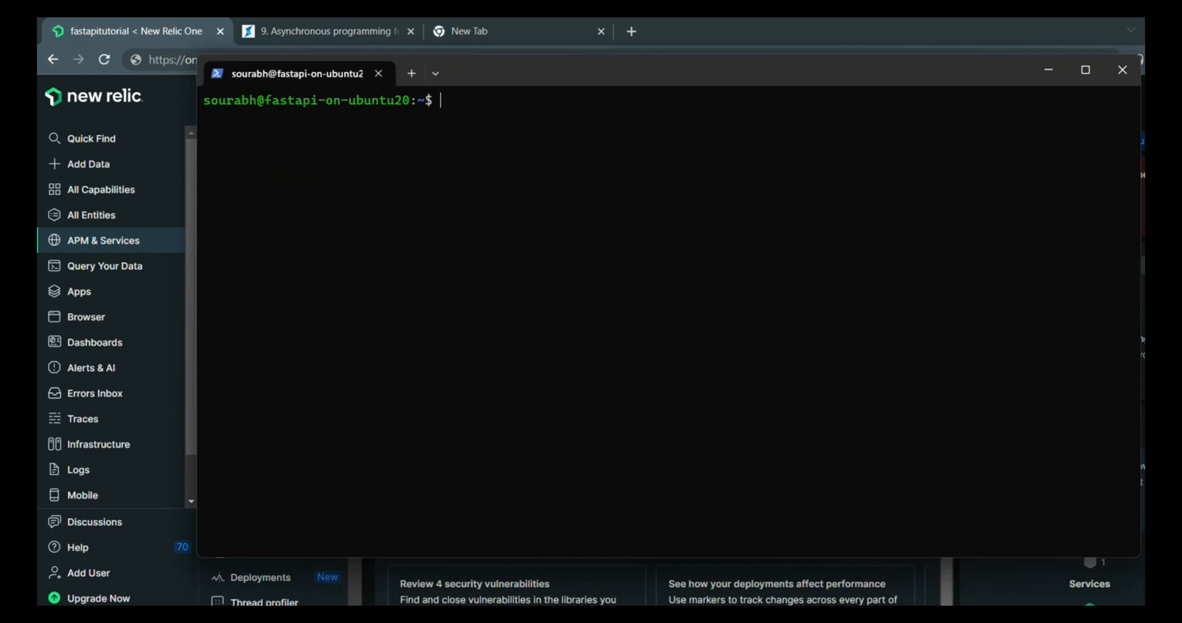
Run lscpu | grep "MHz" to read the server's CPU speed of 2494.138 MHz, then return to the blog's timing diagram
{"action": "type", "text": "l"}
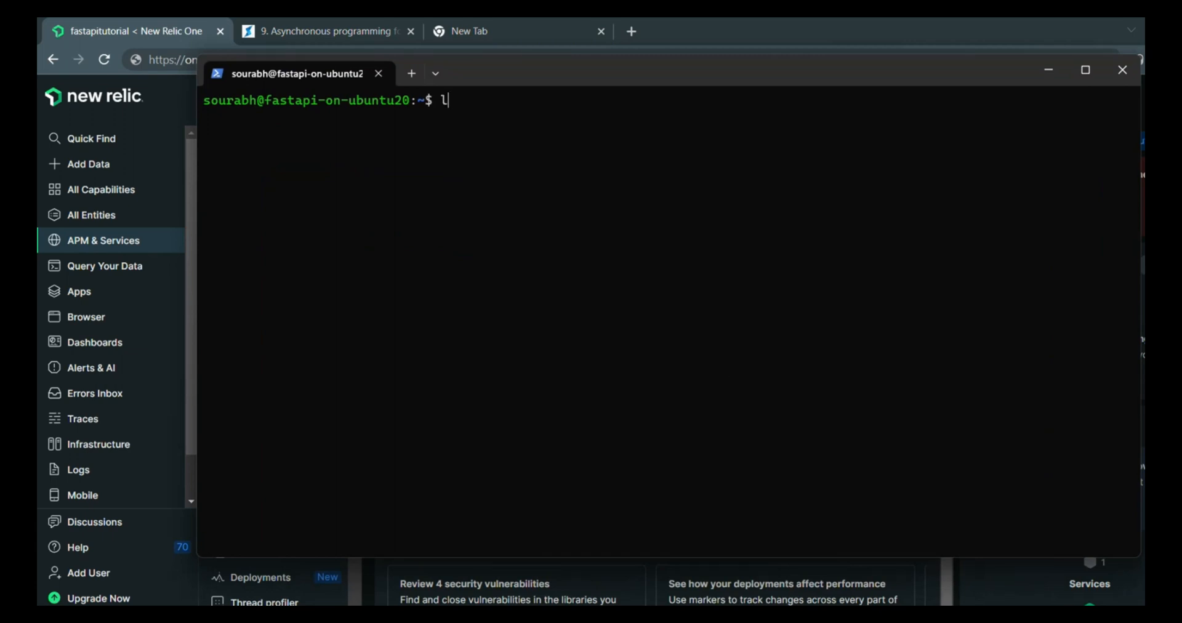
{"action": "type", "text": "scpu"}
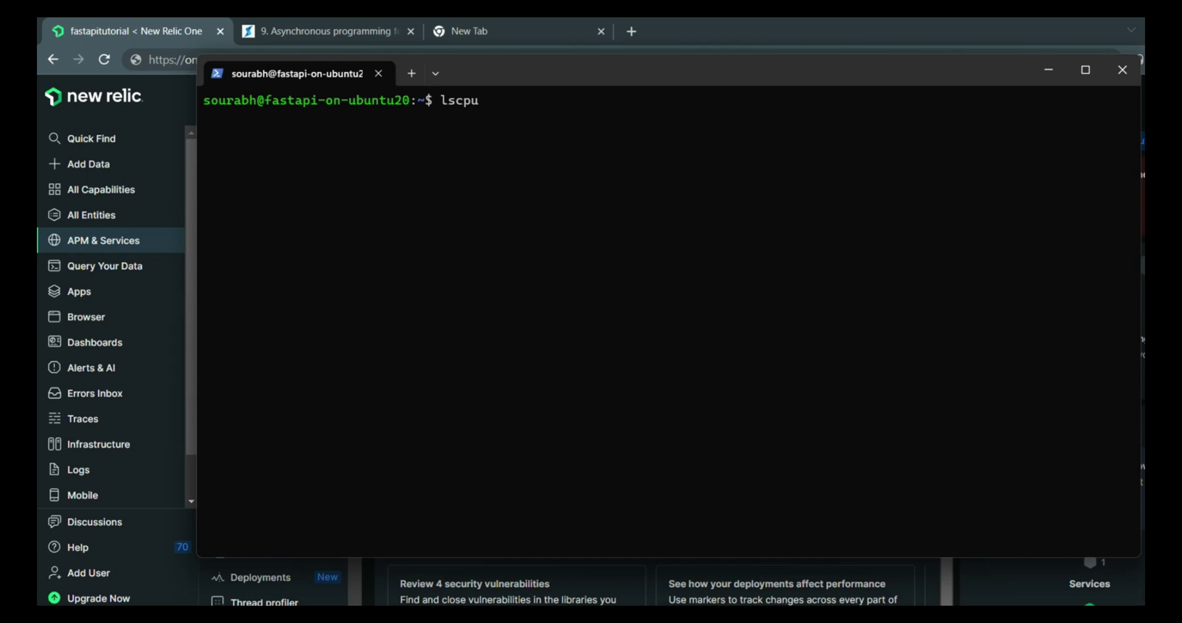
{"action": "type", "text": "| grep"}
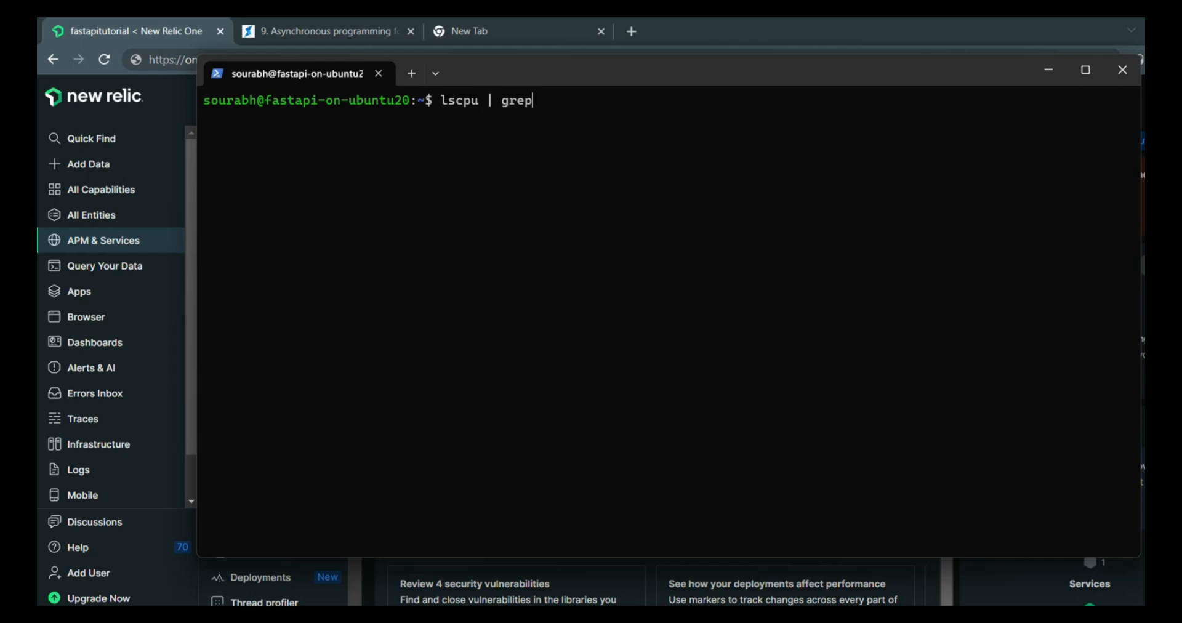
{"action": "type", "text": "\"Mh"}
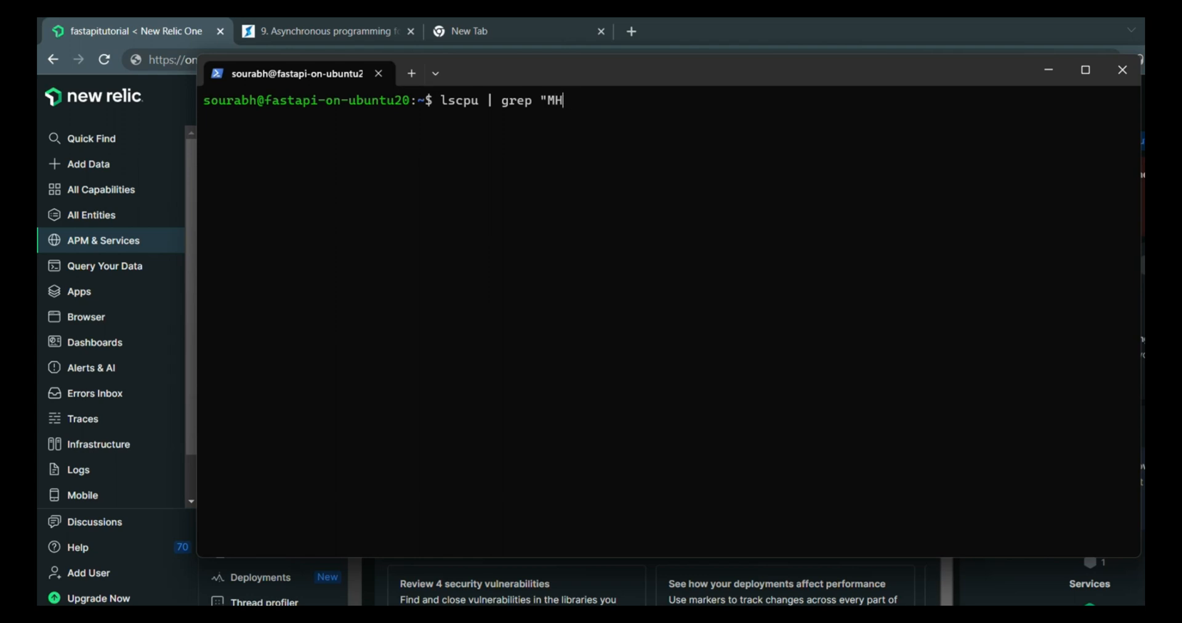
{"action": "key", "text": "Enter"}
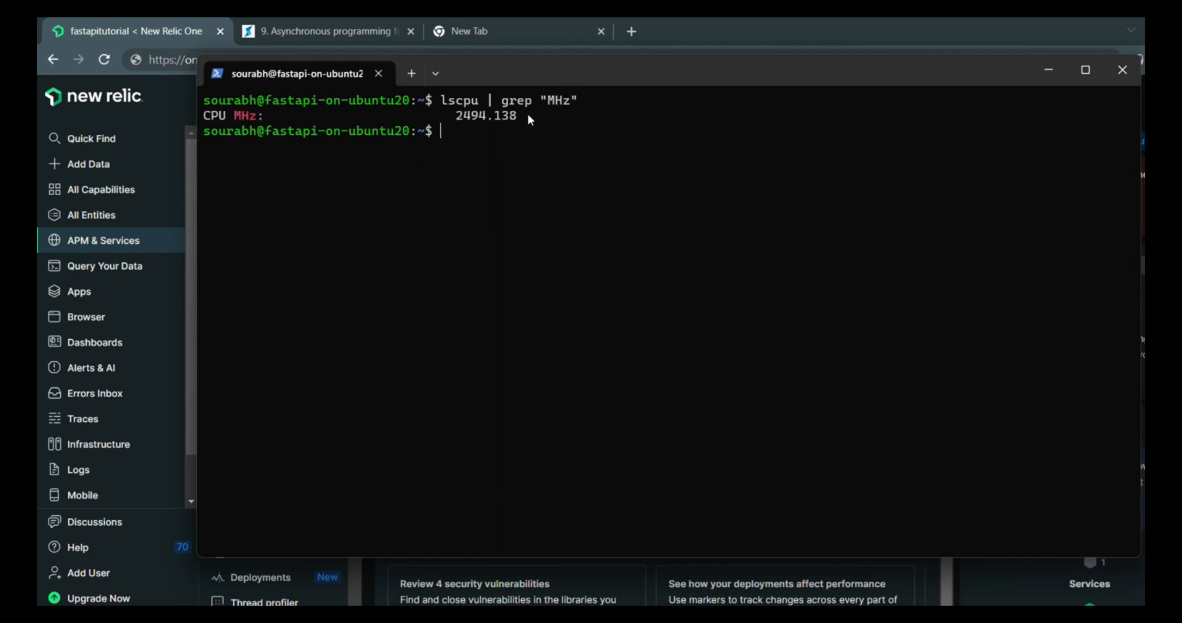
{"action": "double_click", "coordinate": [485, 116]}
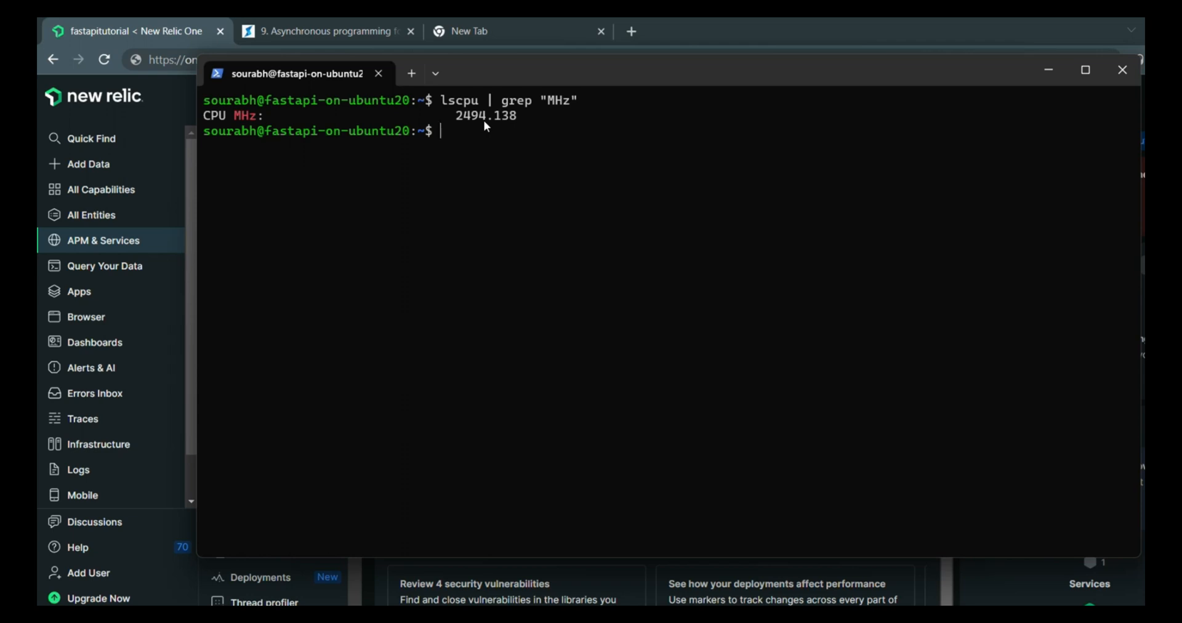
{"action": "left_click", "coordinate": [318, 31]}
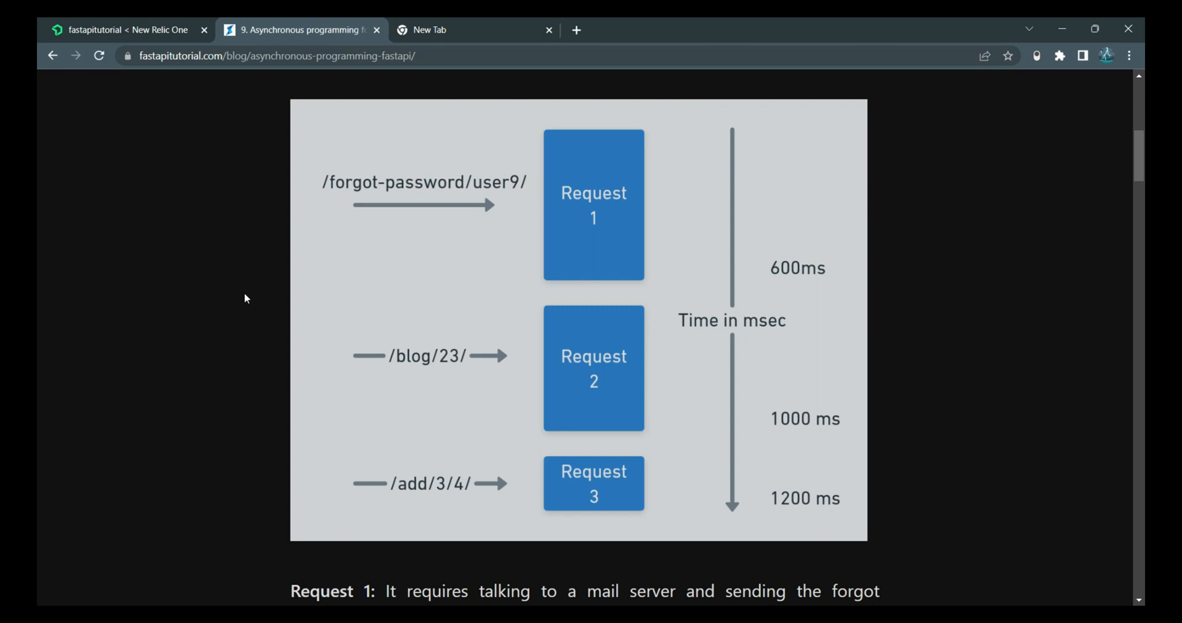
{"action": "mouse_move", "coordinate": [411, 207]}
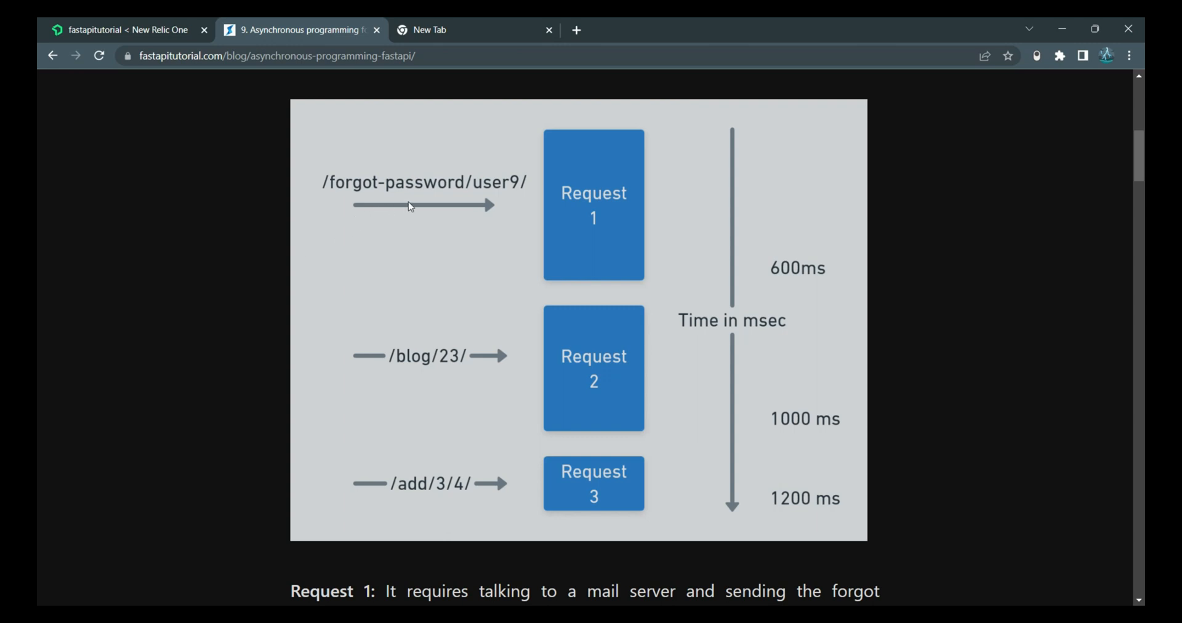
{"action": "mouse_move", "coordinate": [563, 200]}
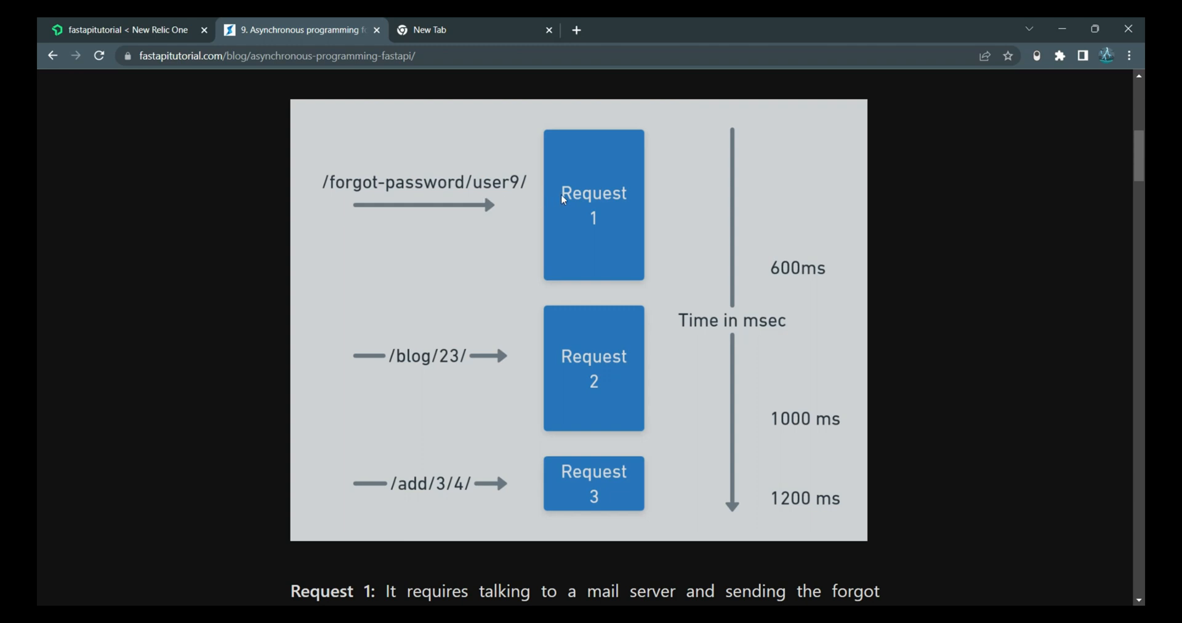
{"action": "mouse_move", "coordinate": [355, 207]}
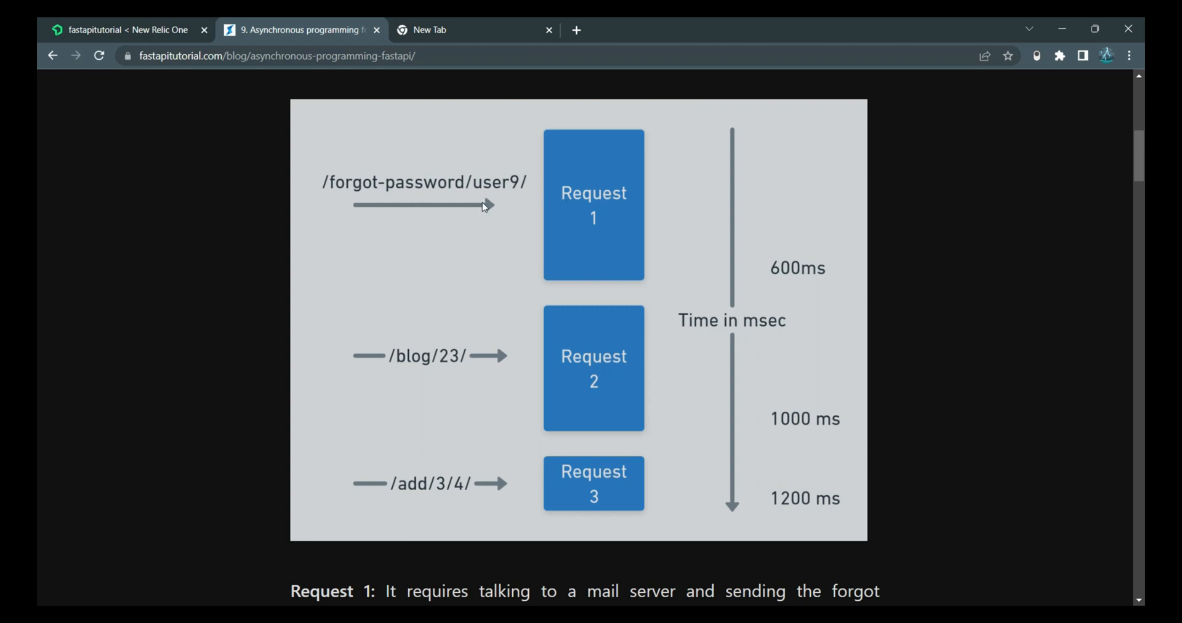
{"action": "mouse_move", "coordinate": [446, 369]}
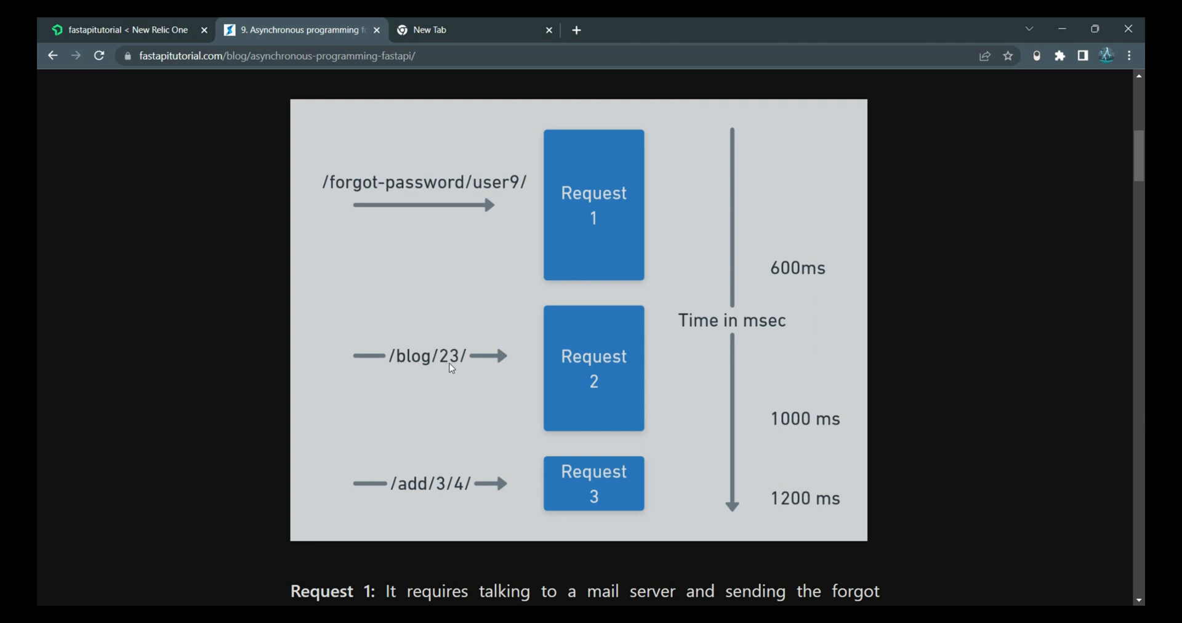
{"action": "mouse_move", "coordinate": [436, 361]}
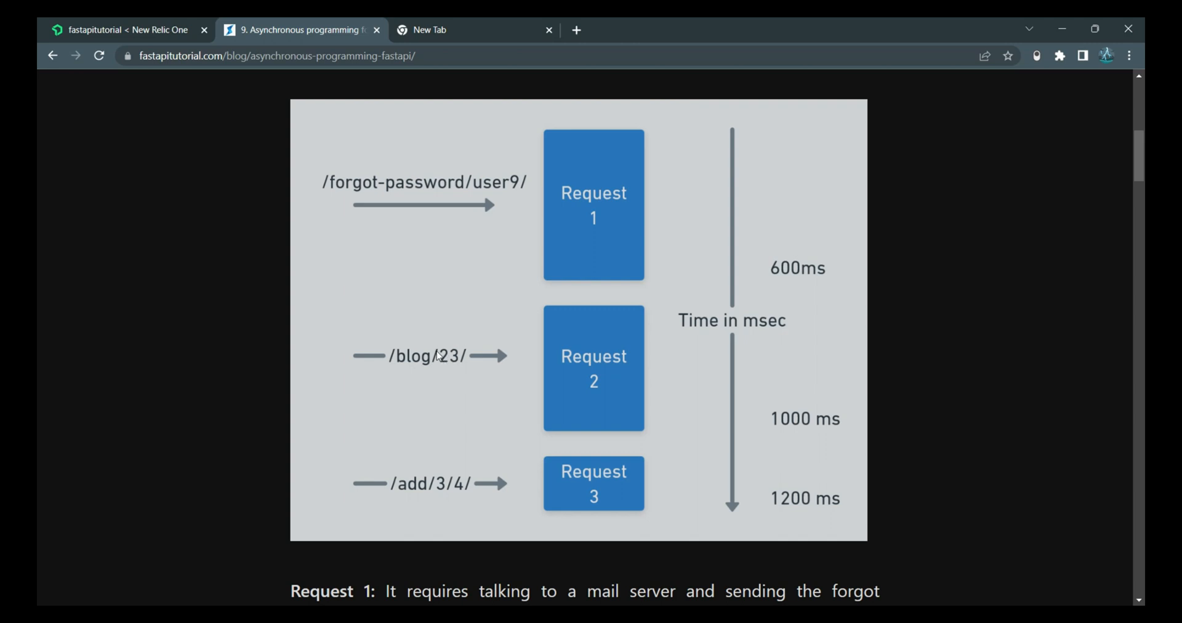
{"action": "mouse_move", "coordinate": [446, 493]}
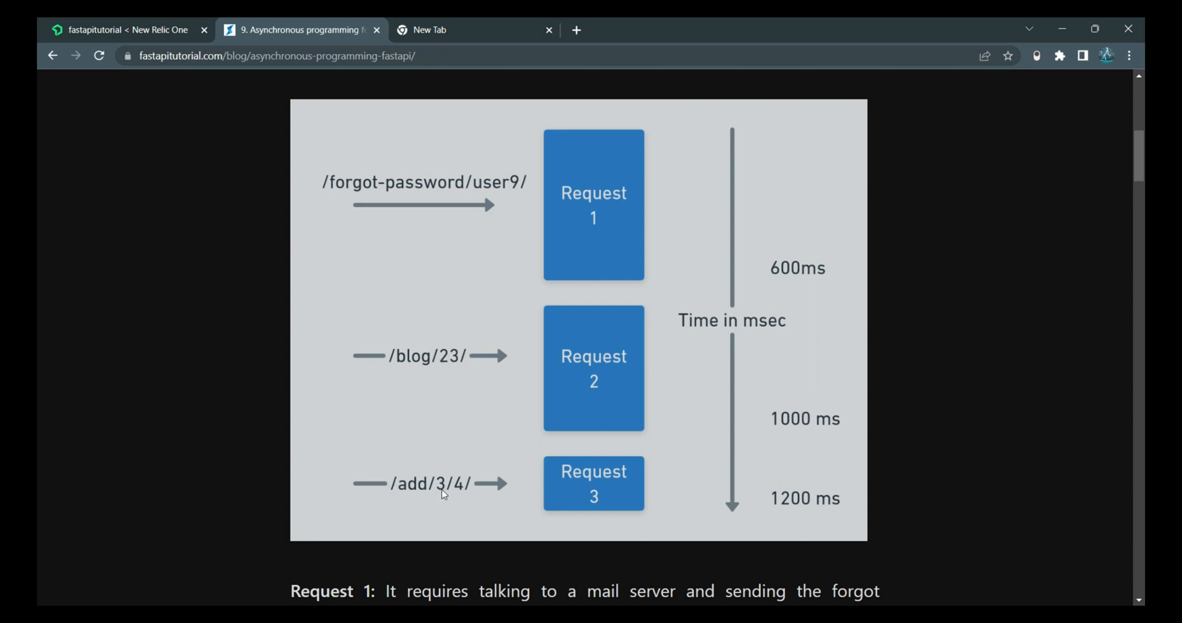
{"action": "mouse_move", "coordinate": [574, 300]}
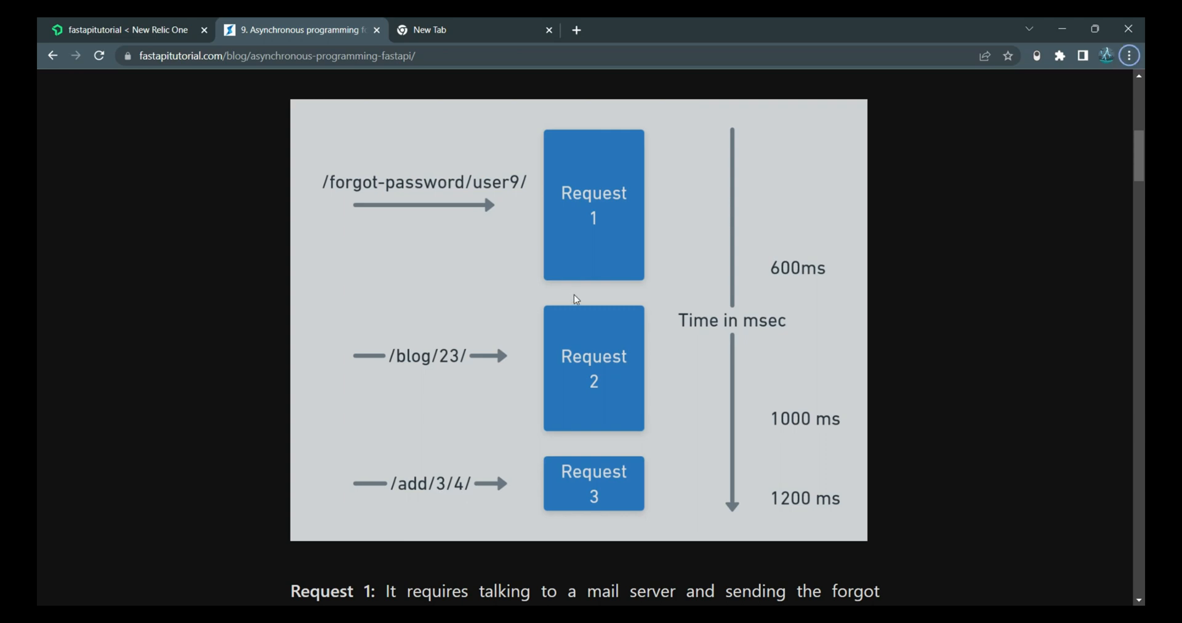
{"action": "mouse_move", "coordinate": [657, 287]}
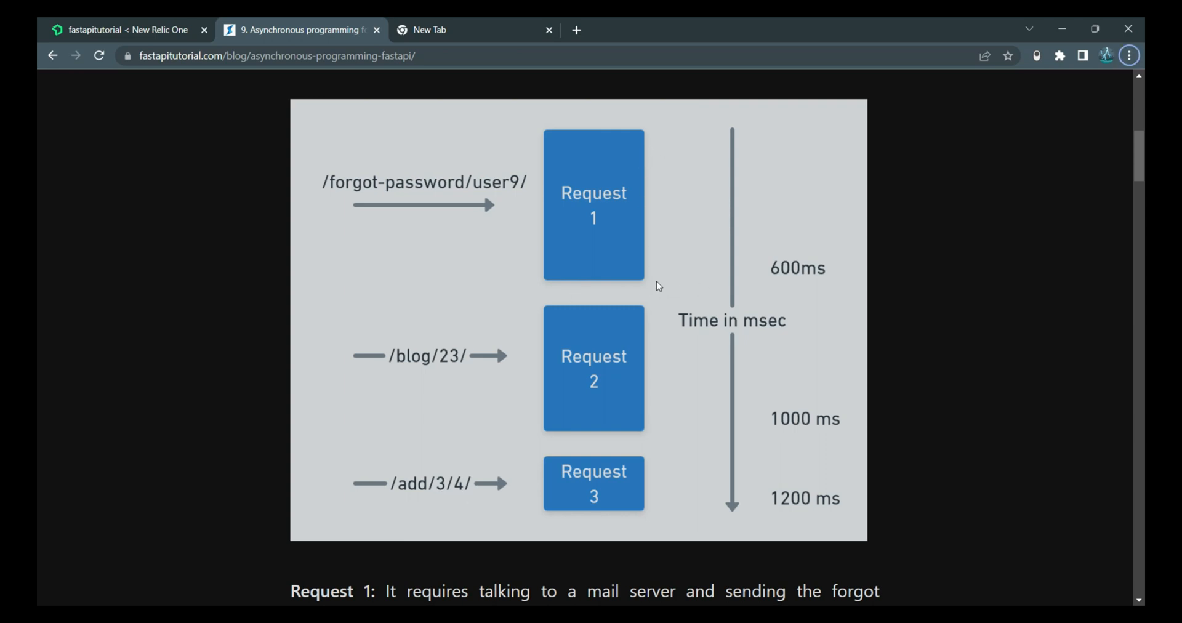
{"action": "mouse_move", "coordinate": [776, 295]}
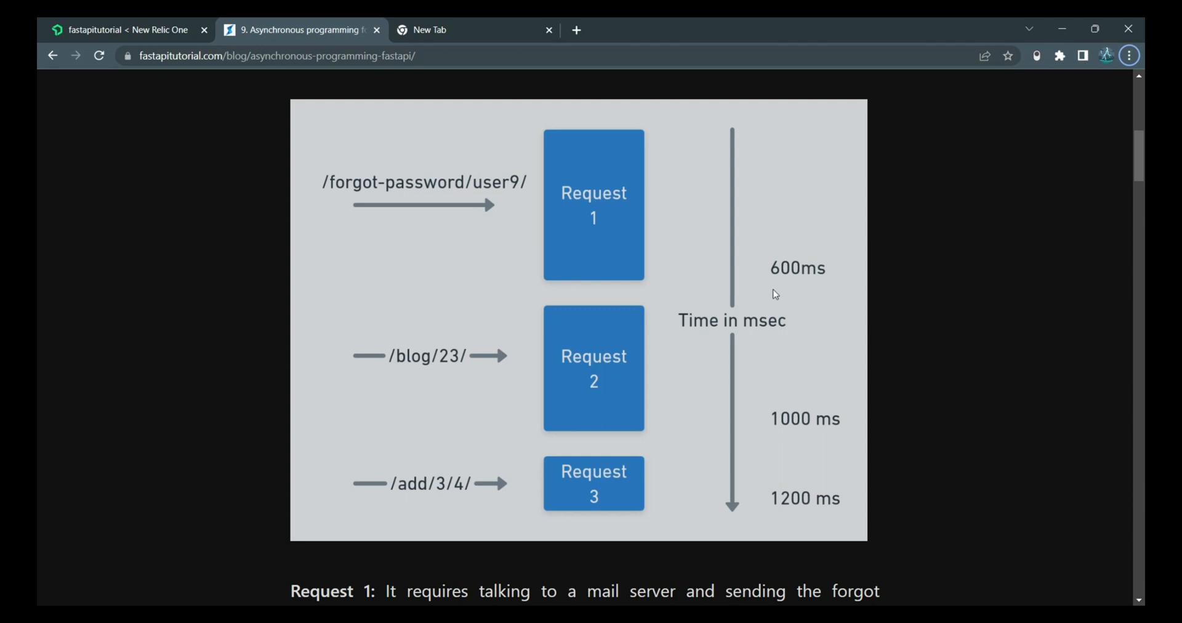
{"action": "mouse_move", "coordinate": [762, 434]}
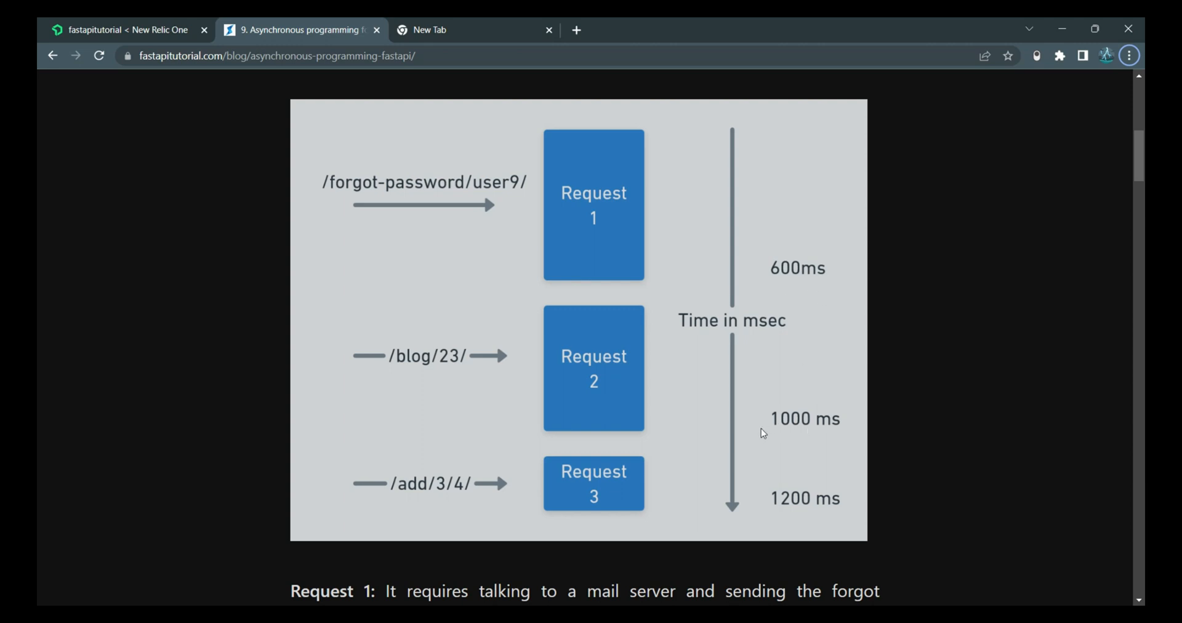
{"action": "mouse_move", "coordinate": [769, 432]}
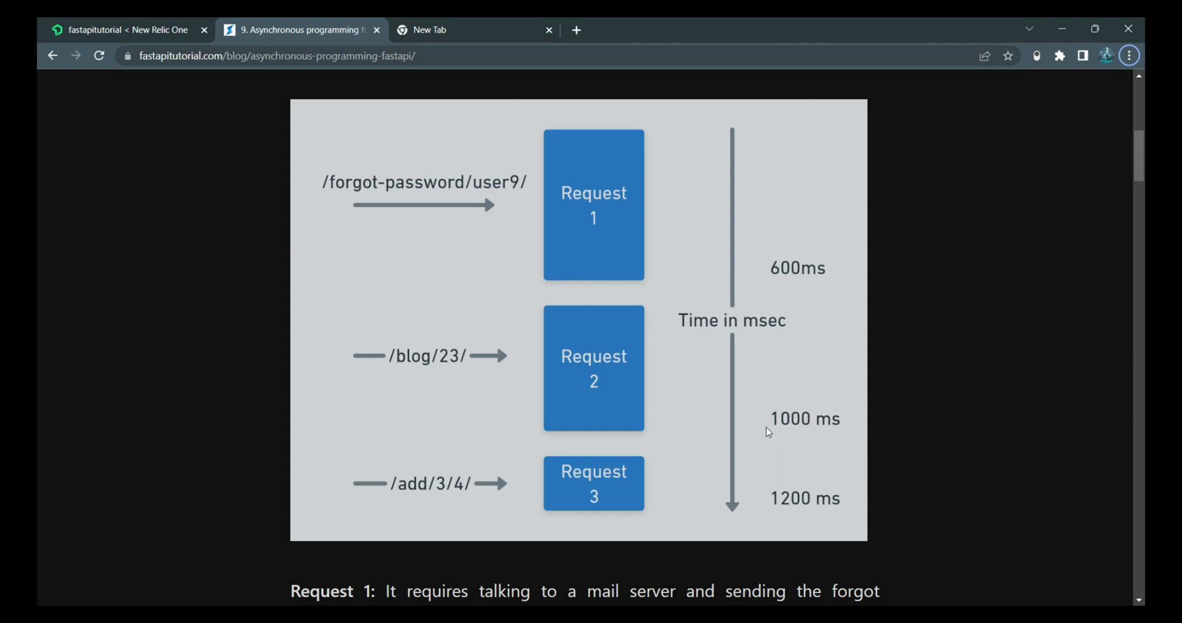
{"action": "mouse_move", "coordinate": [850, 439]}
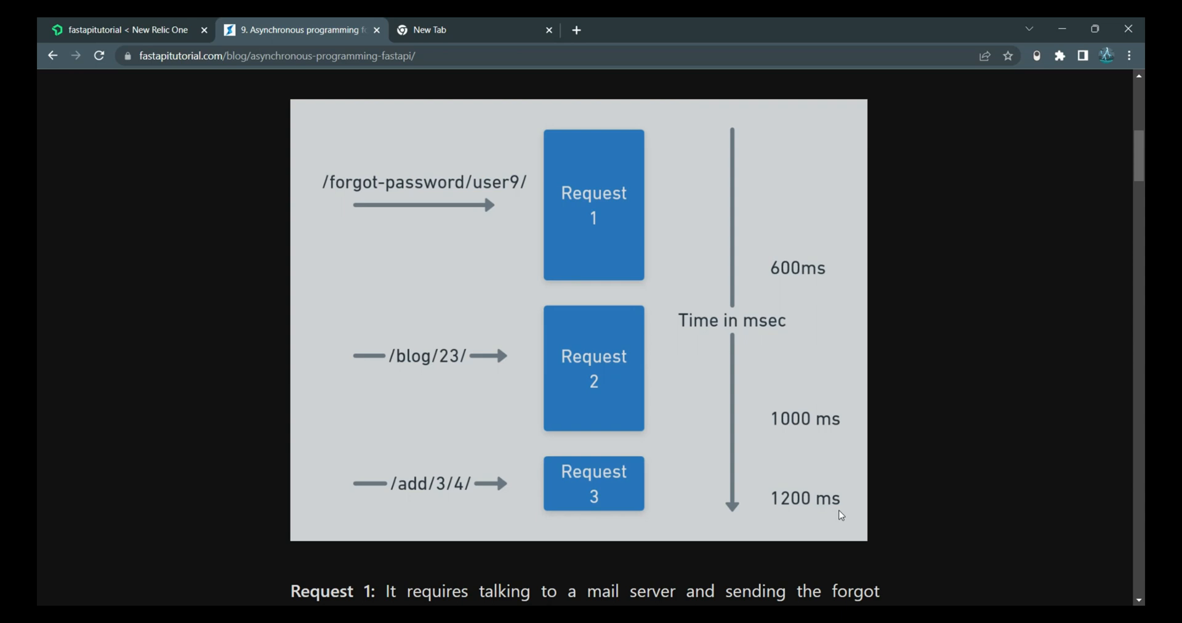
{"action": "scroll", "scroll_direction": "down", "scroll_amount": 3}
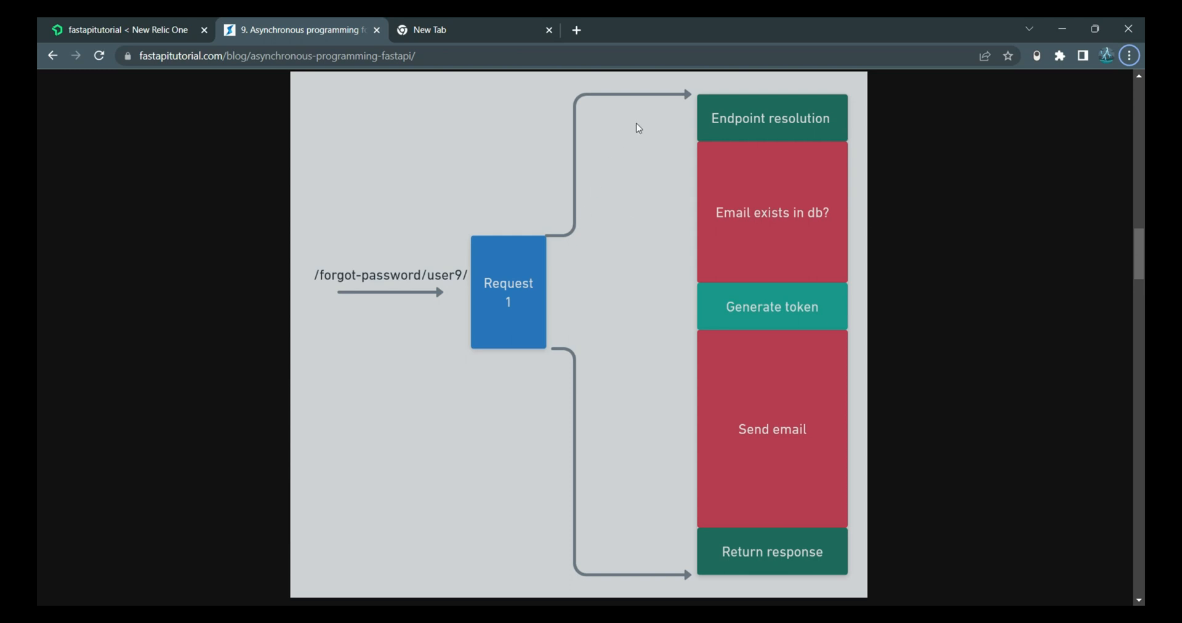
{"action": "mouse_move", "coordinate": [688, 112]}
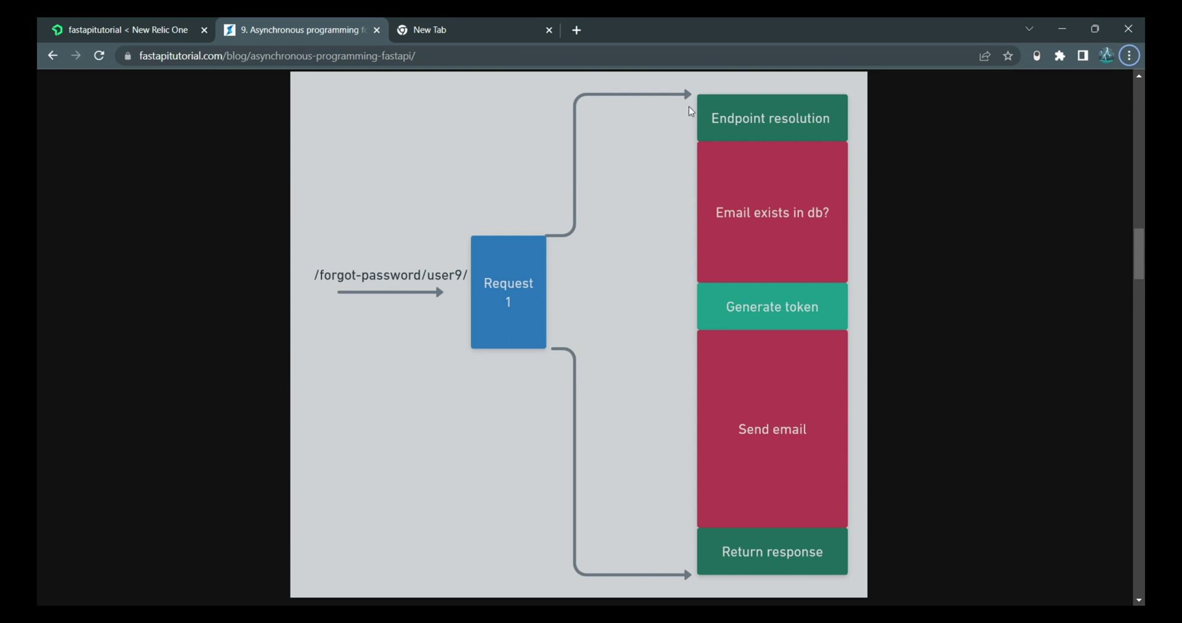
{"action": "mouse_move", "coordinate": [692, 128]}
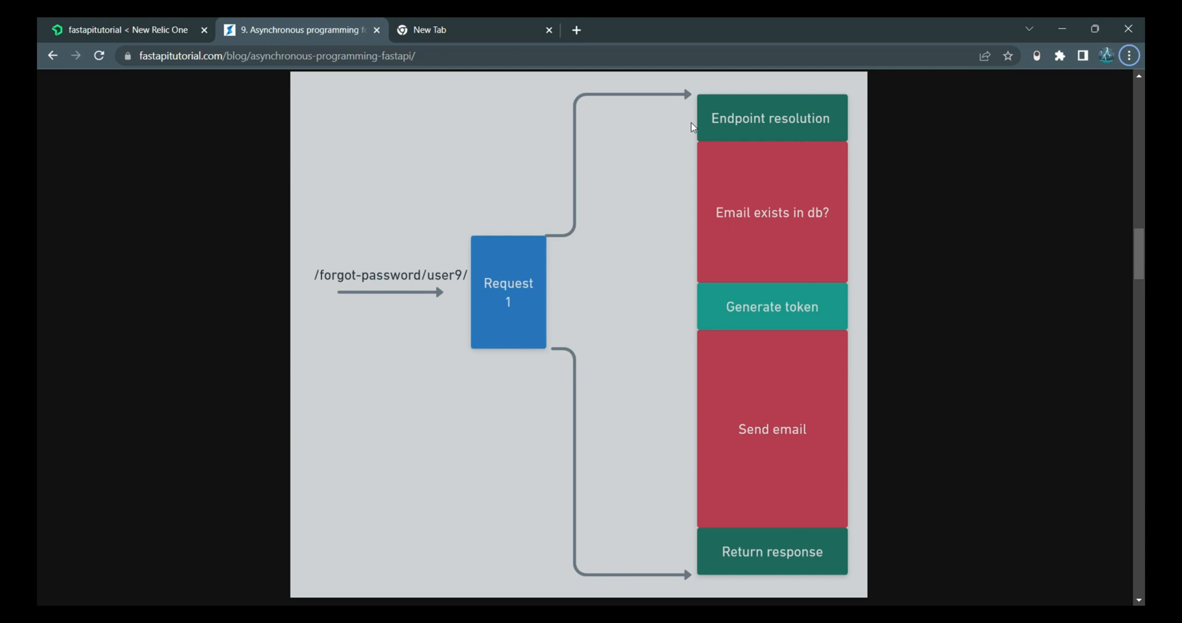
{"action": "mouse_move", "coordinate": [694, 149]}
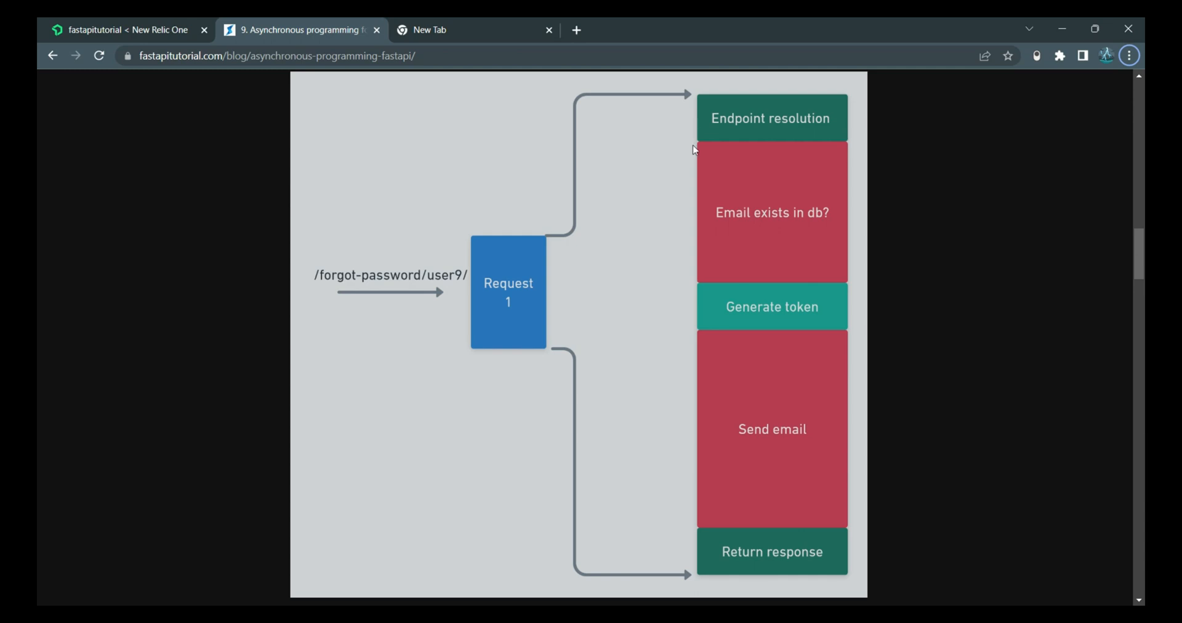
{"action": "mouse_move", "coordinate": [686, 262]}
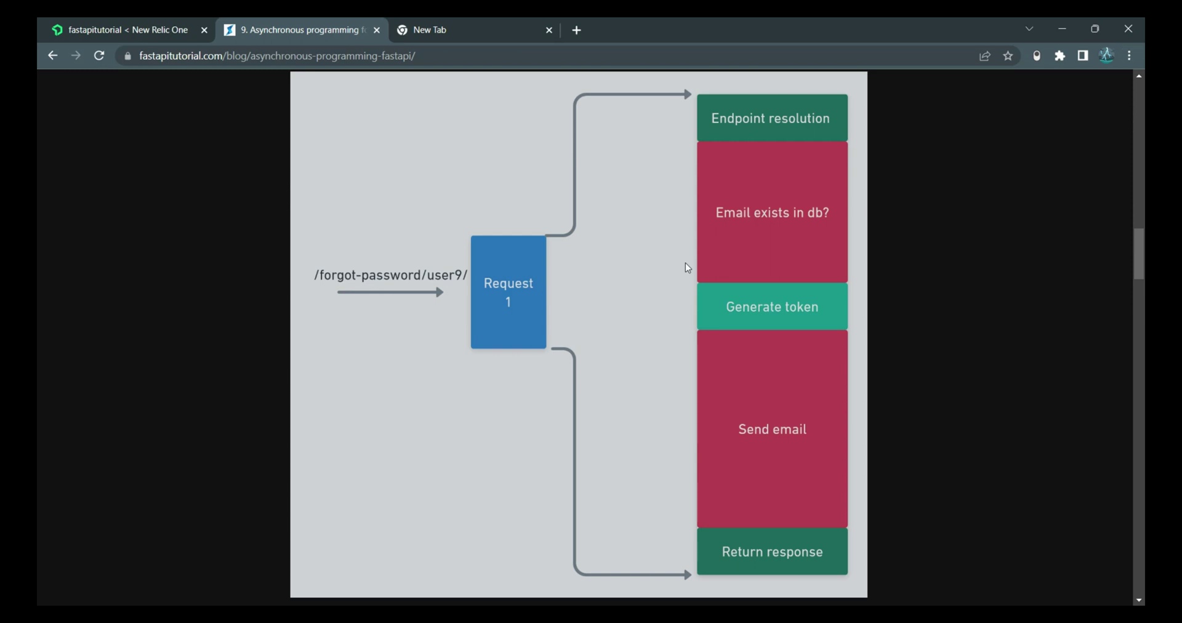
{"action": "mouse_move", "coordinate": [707, 302]}
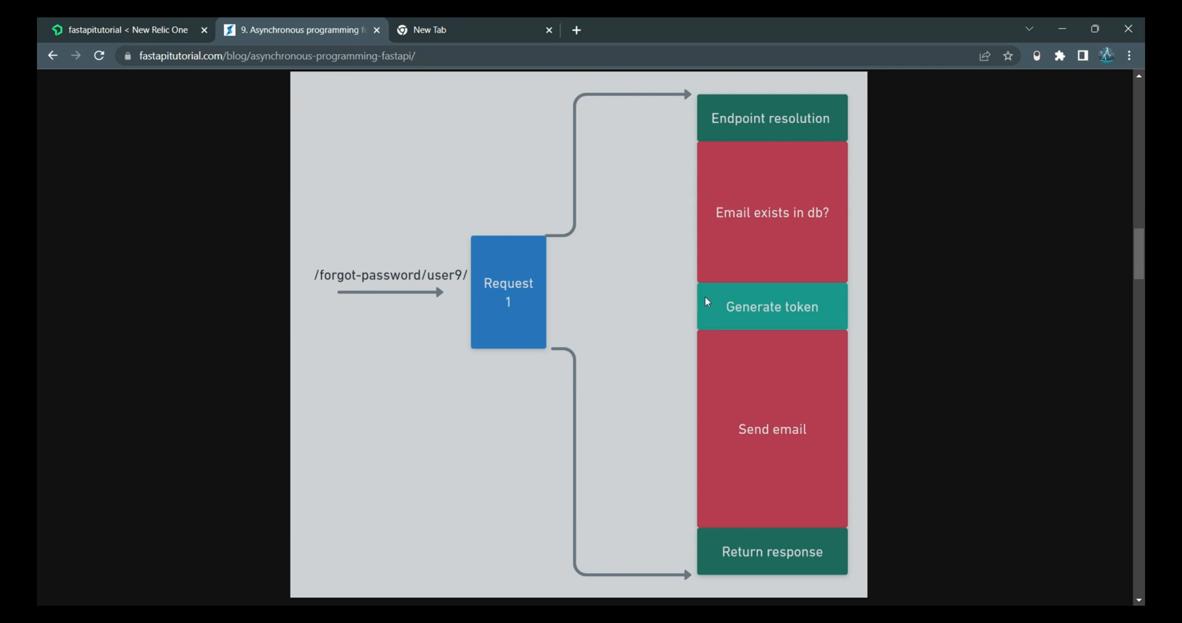
{"action": "mouse_move", "coordinate": [840, 314]}
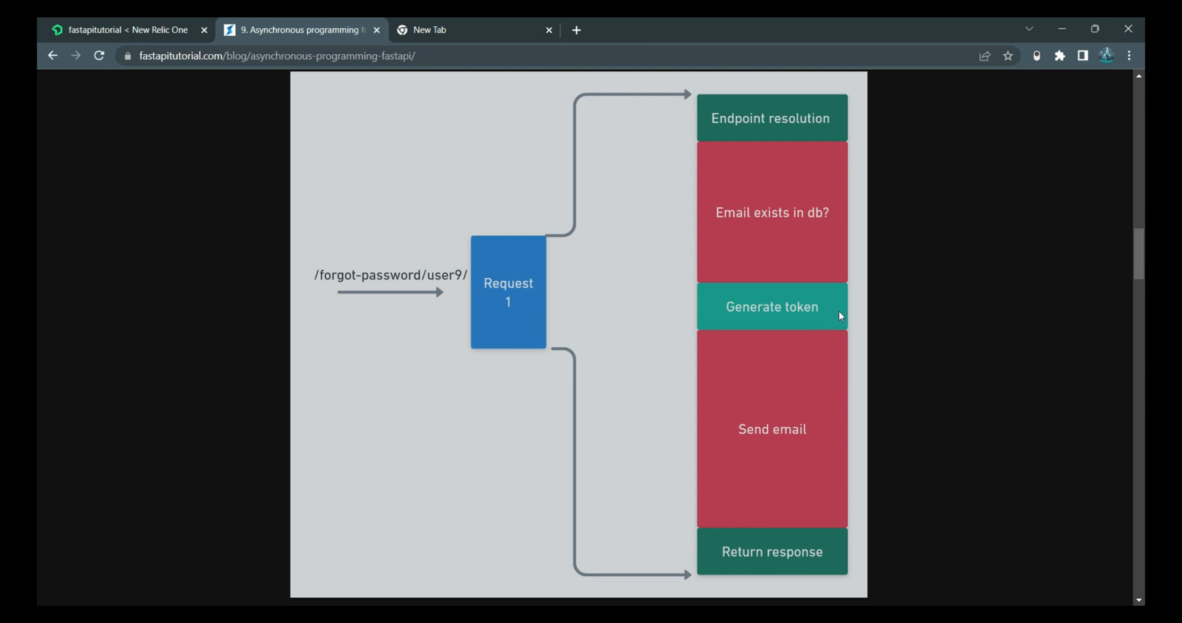
{"action": "mouse_move", "coordinate": [722, 321]}
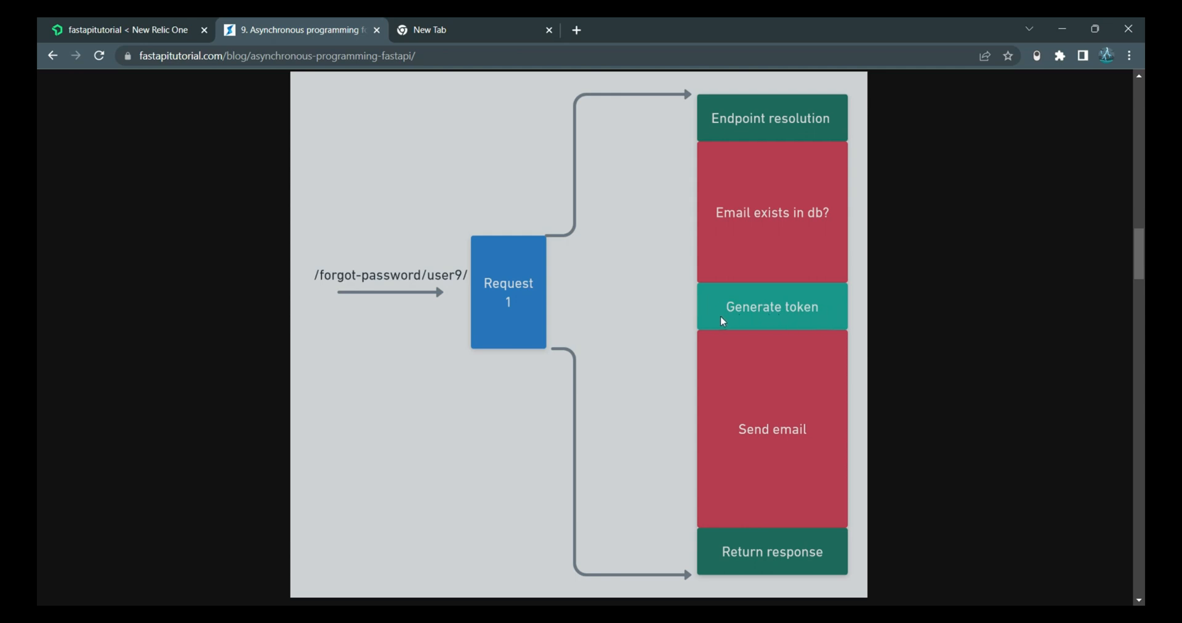
{"action": "mouse_move", "coordinate": [833, 318]}
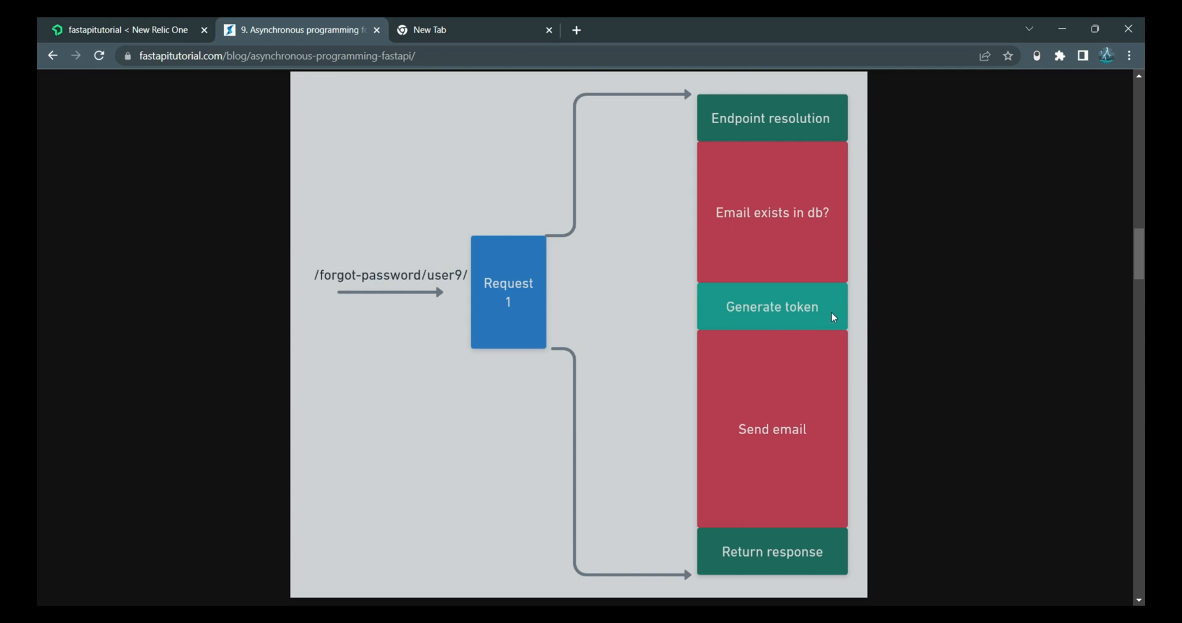
{"action": "mouse_move", "coordinate": [679, 514]}
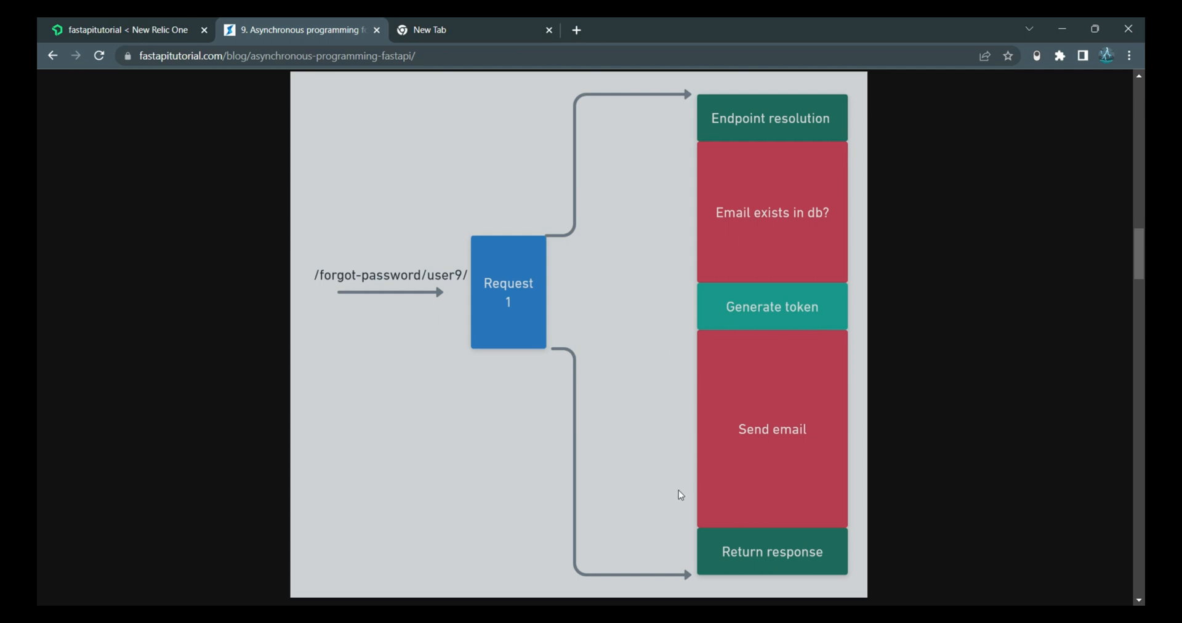
{"action": "mouse_move", "coordinate": [696, 548]}
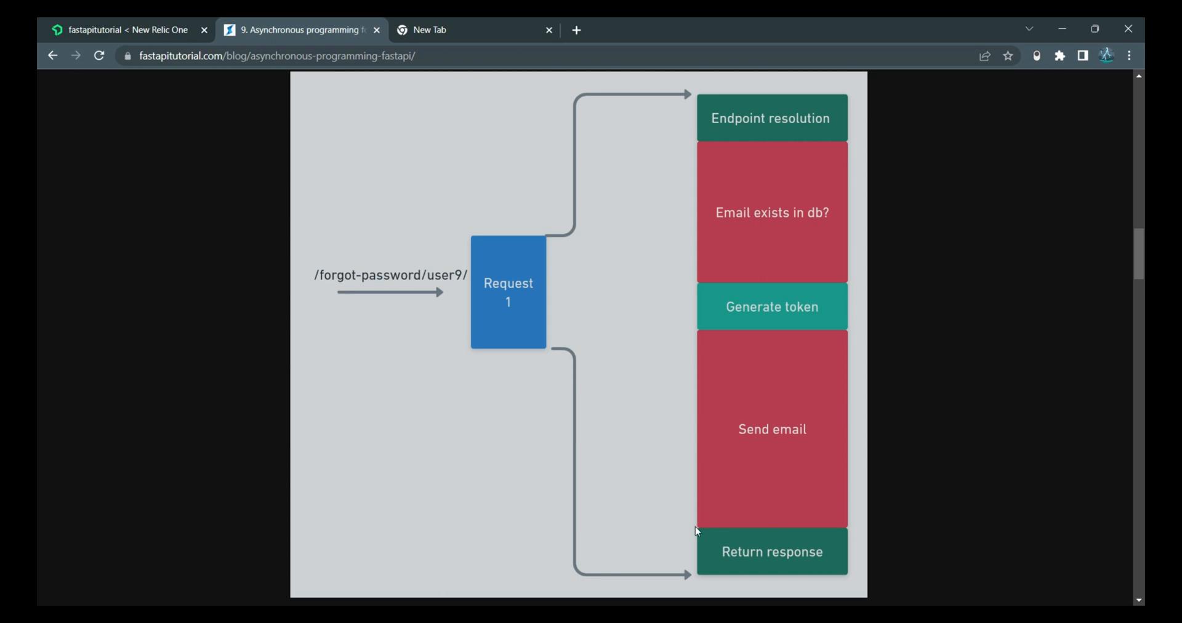
{"action": "mouse_move", "coordinate": [689, 349]}
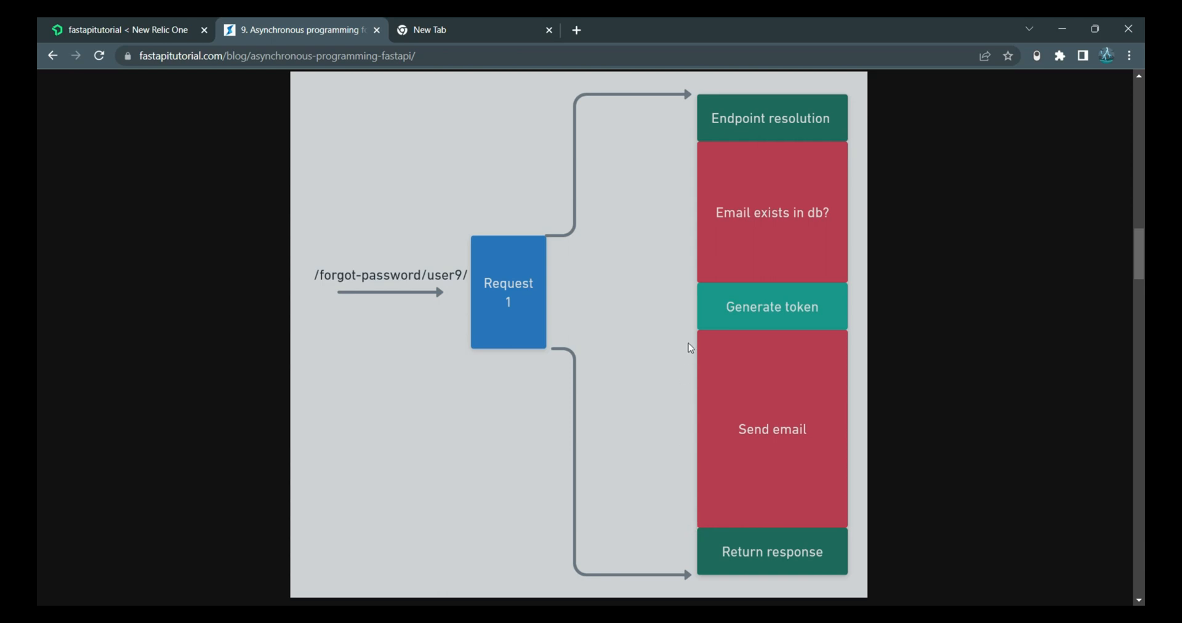
{"action": "mouse_move", "coordinate": [677, 537]}
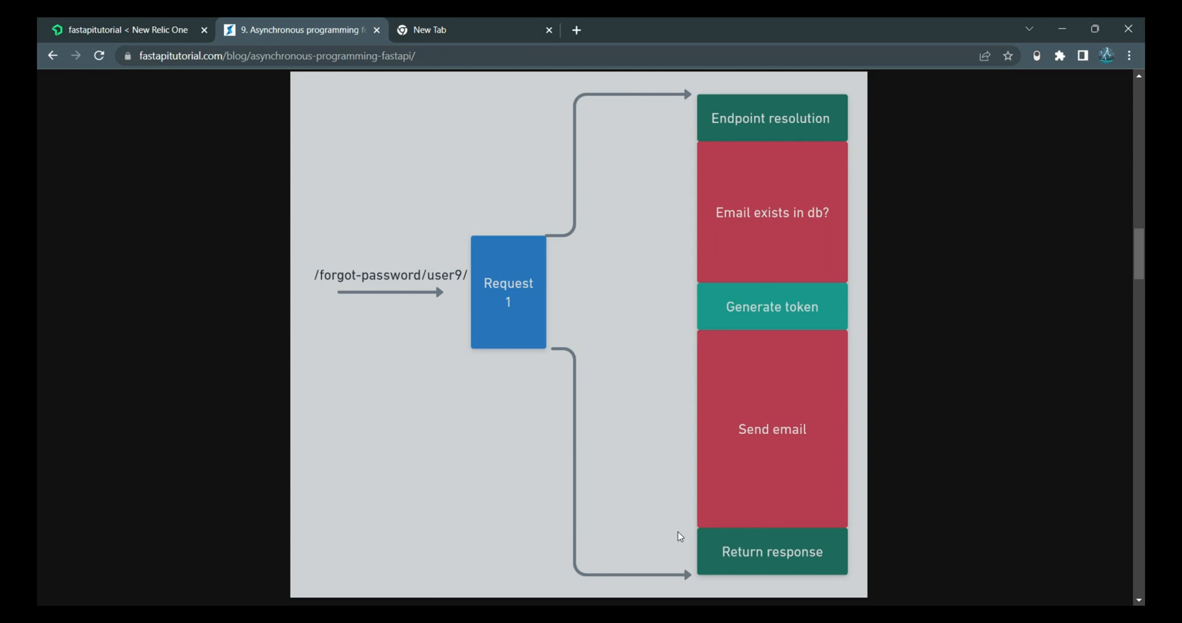
{"action": "mouse_move", "coordinate": [688, 525]}
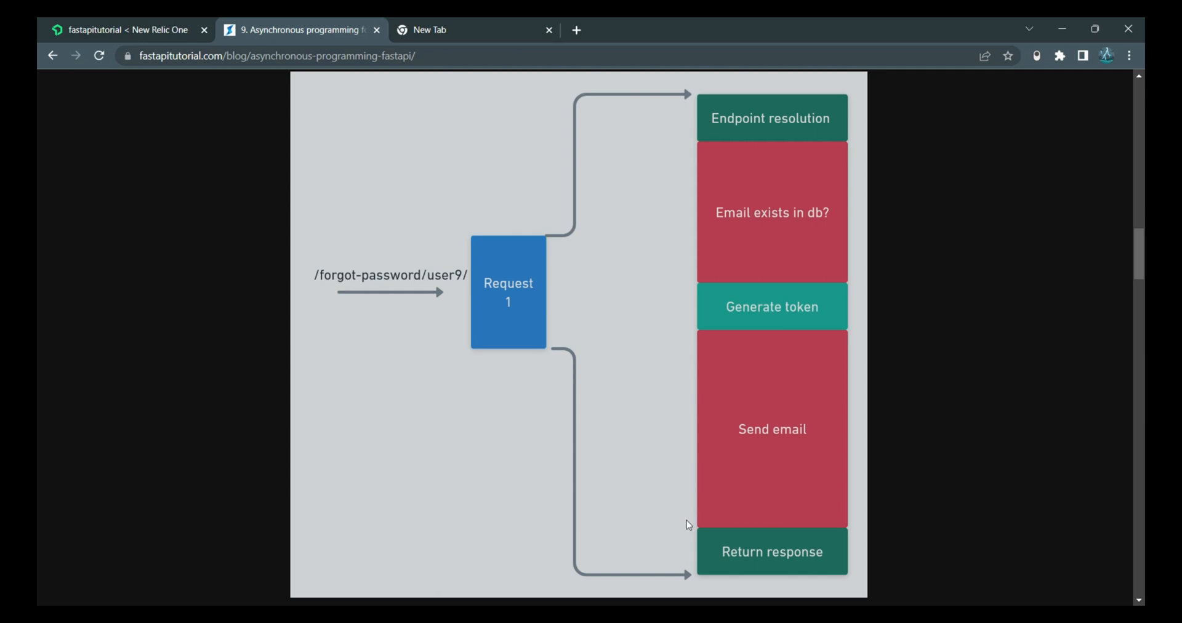
{"action": "mouse_move", "coordinate": [707, 208]}
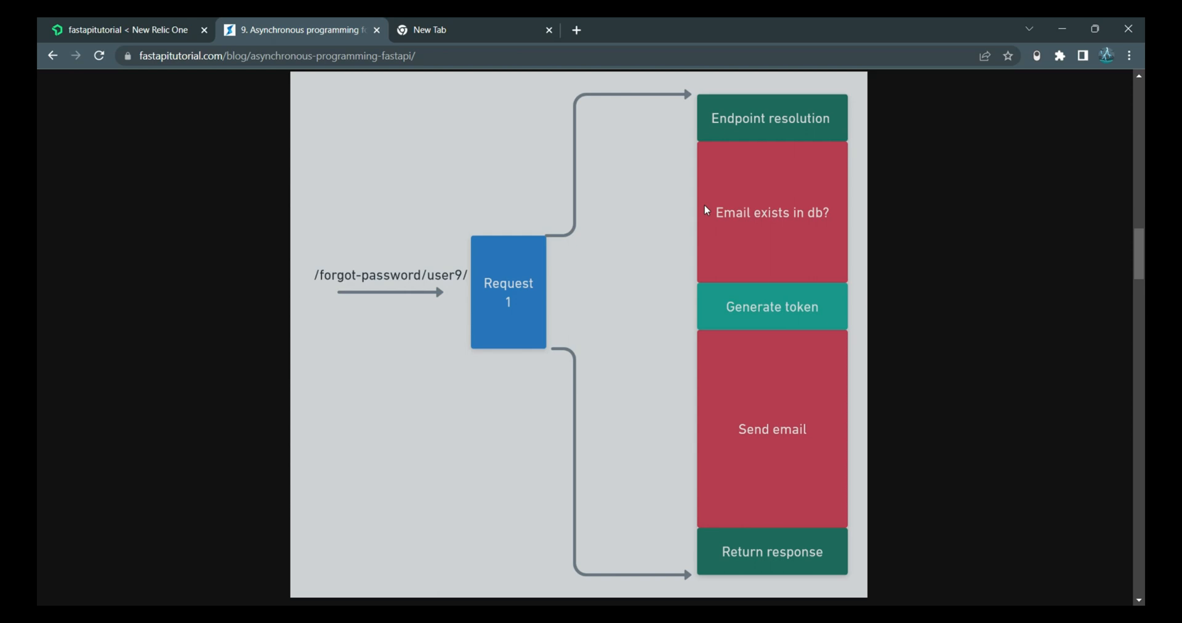
{"action": "mouse_move", "coordinate": [840, 214]}
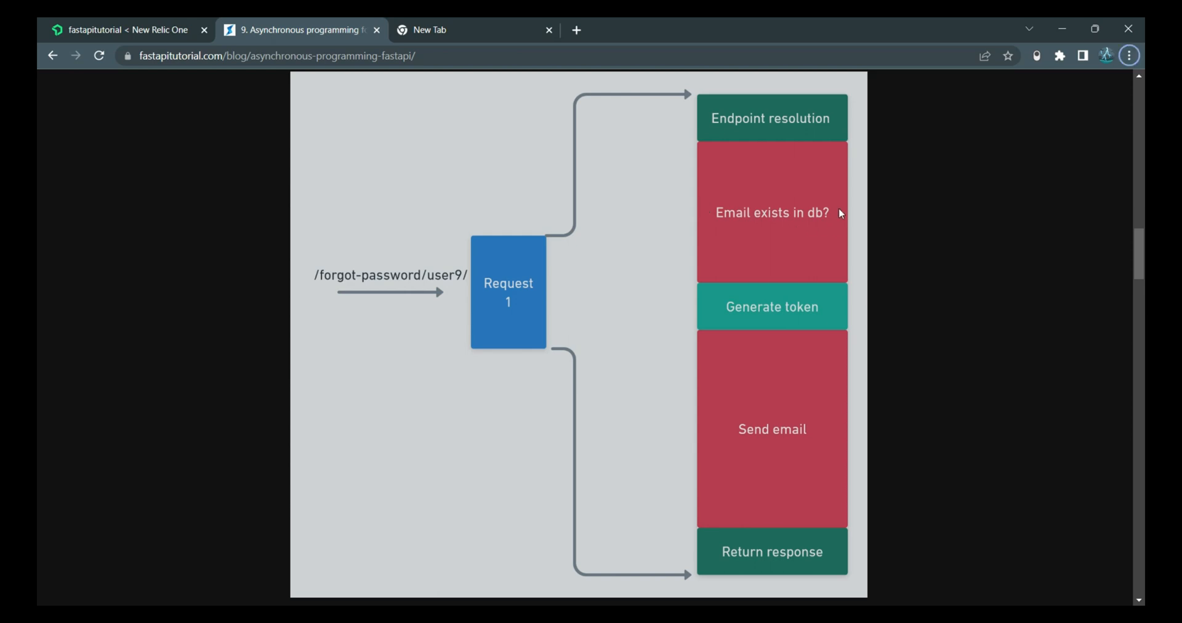
{"action": "mouse_move", "coordinate": [830, 240]}
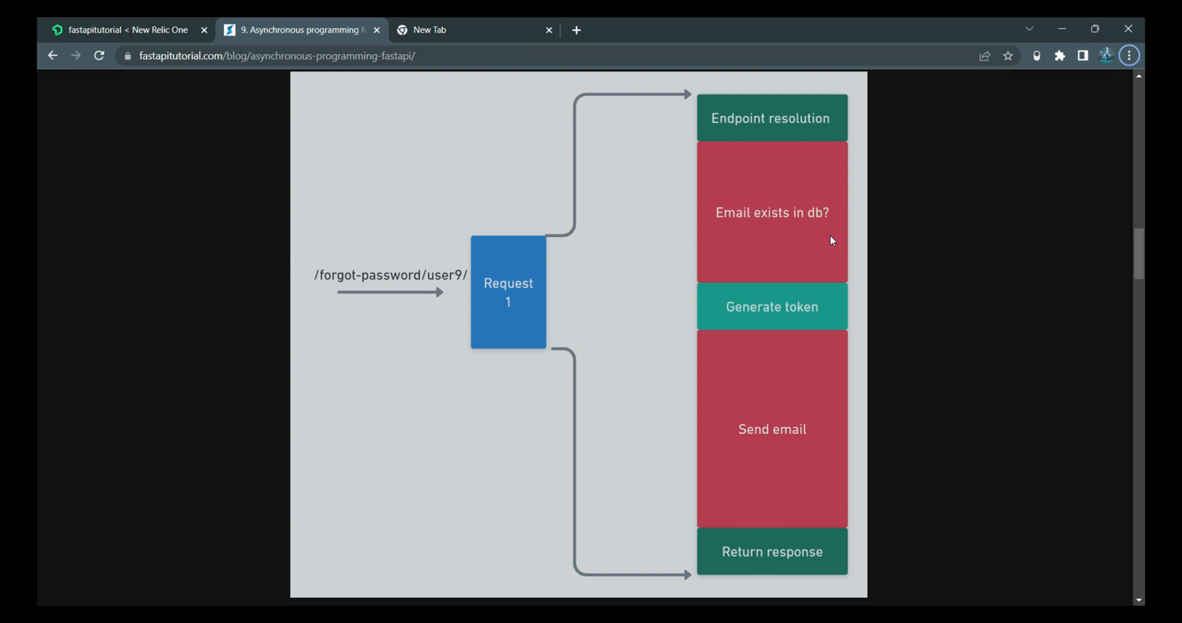
{"action": "mouse_move", "coordinate": [850, 237]}
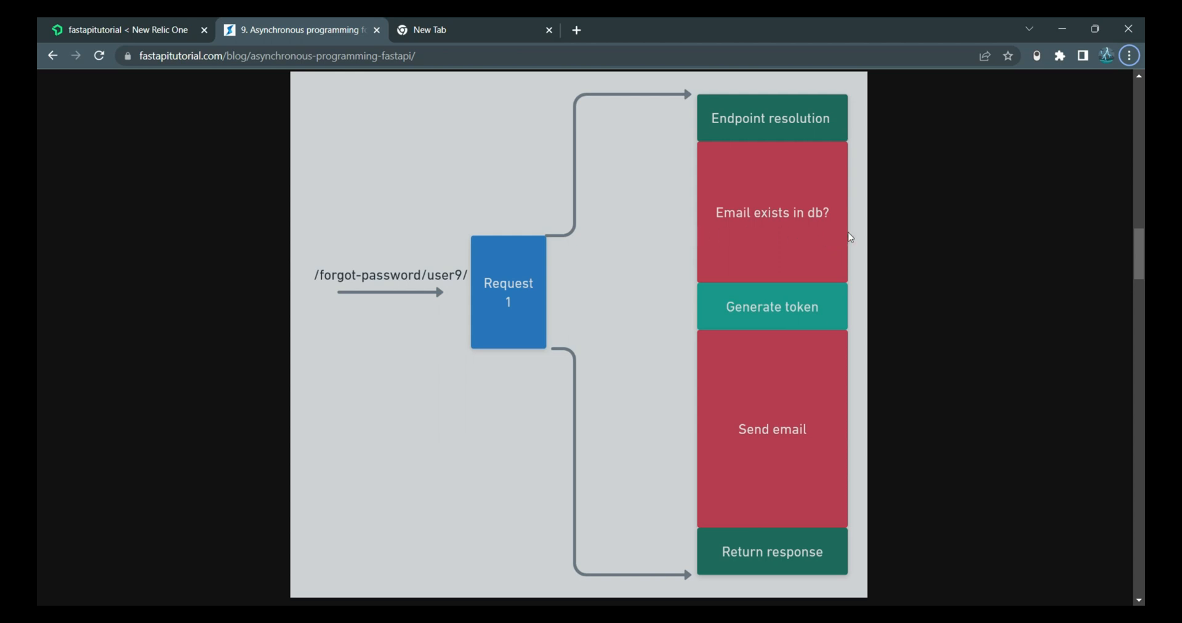
{"action": "mouse_move", "coordinate": [753, 238]}
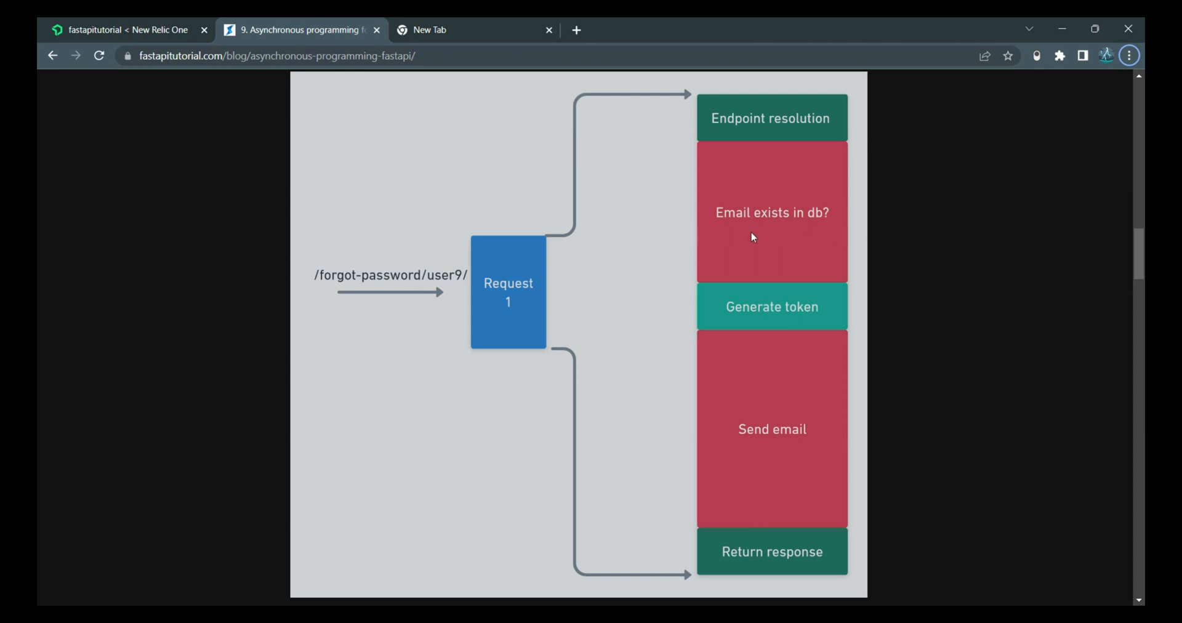
{"action": "mouse_move", "coordinate": [694, 237]}
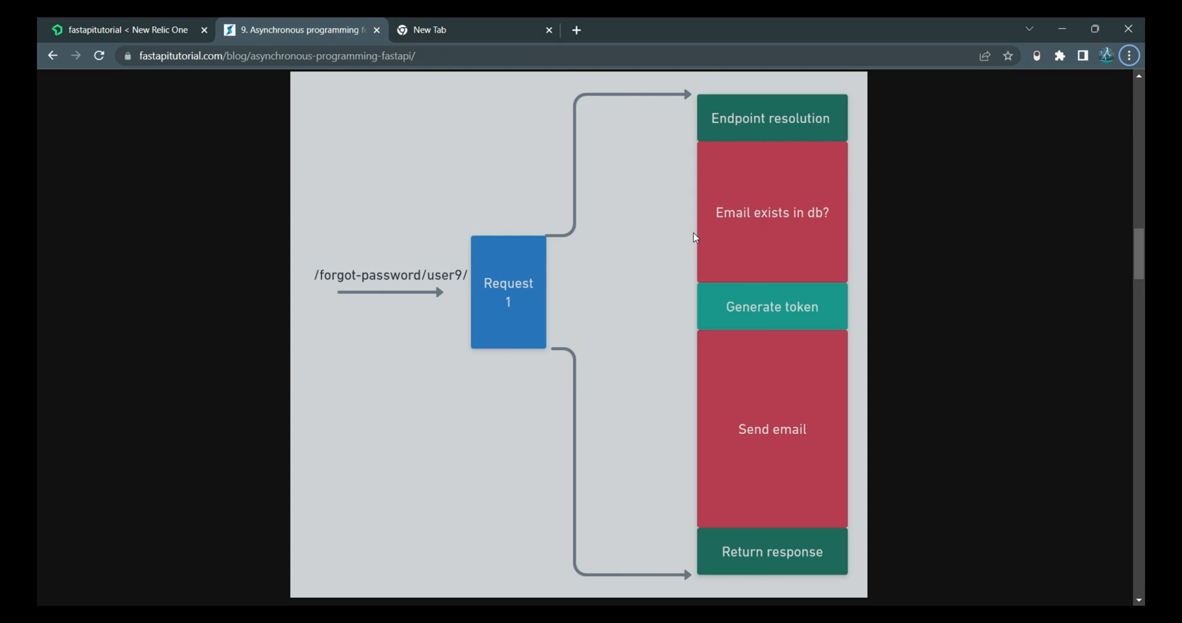
{"action": "mouse_move", "coordinate": [703, 440]}
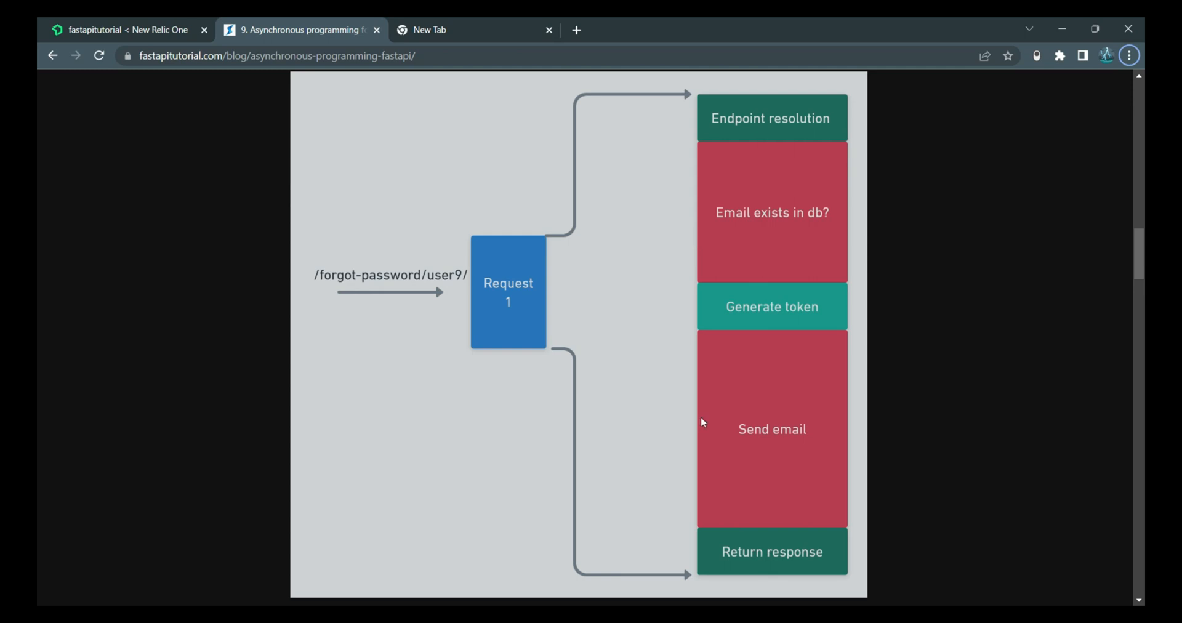
{"action": "mouse_move", "coordinate": [835, 408]}
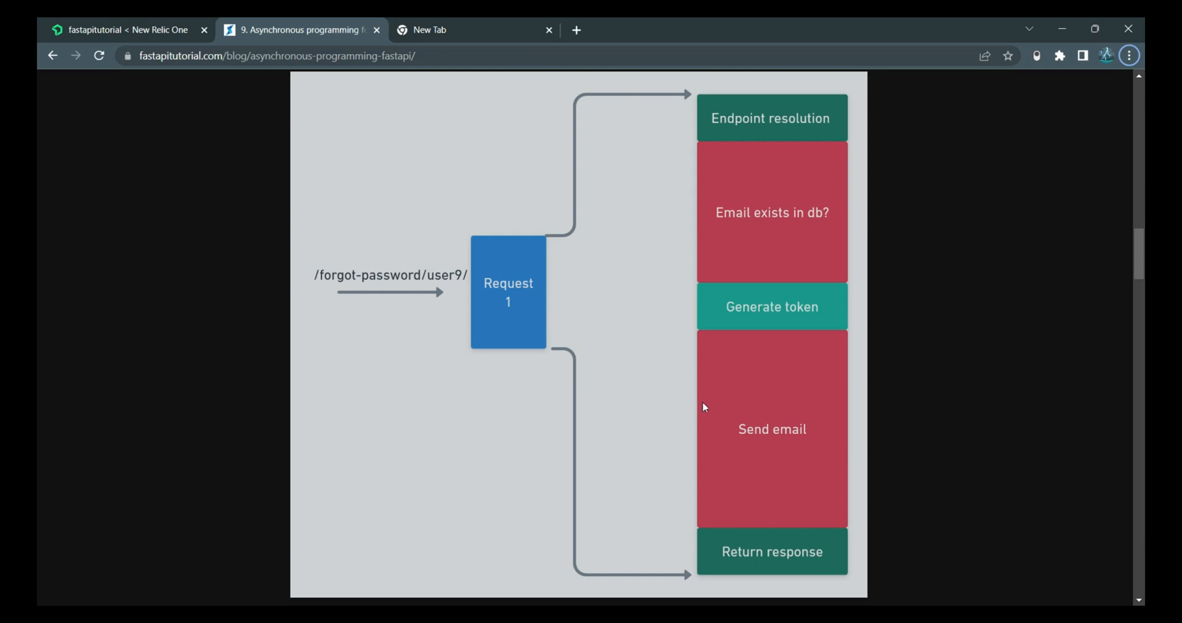
{"action": "mouse_move", "coordinate": [820, 456]}
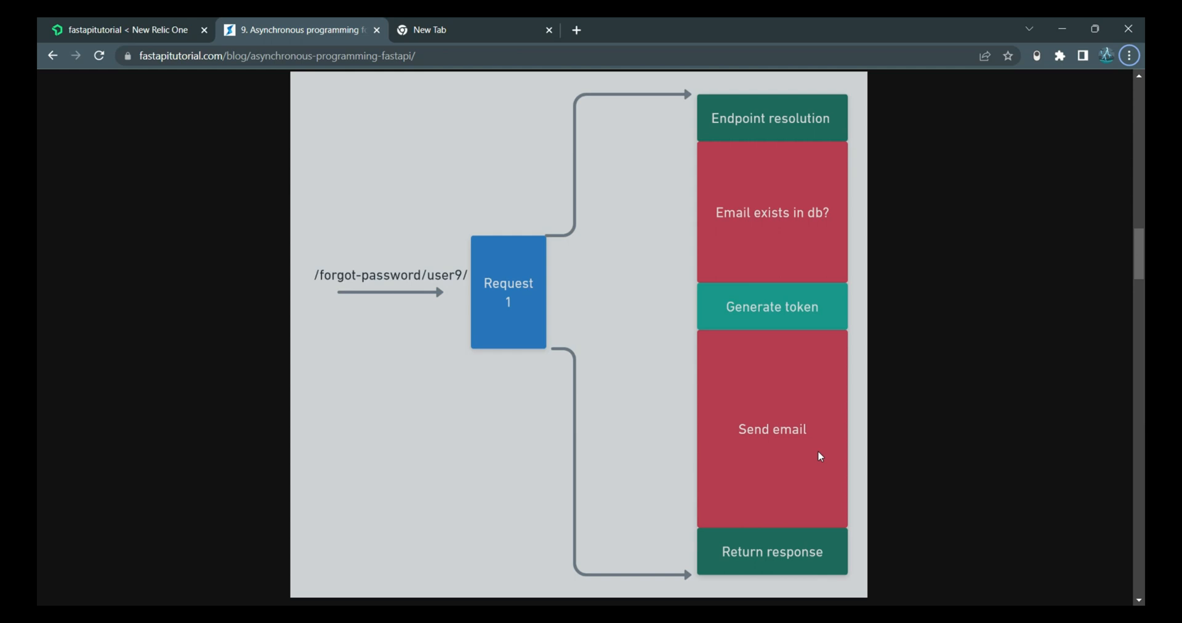
{"action": "mouse_move", "coordinate": [833, 405]}
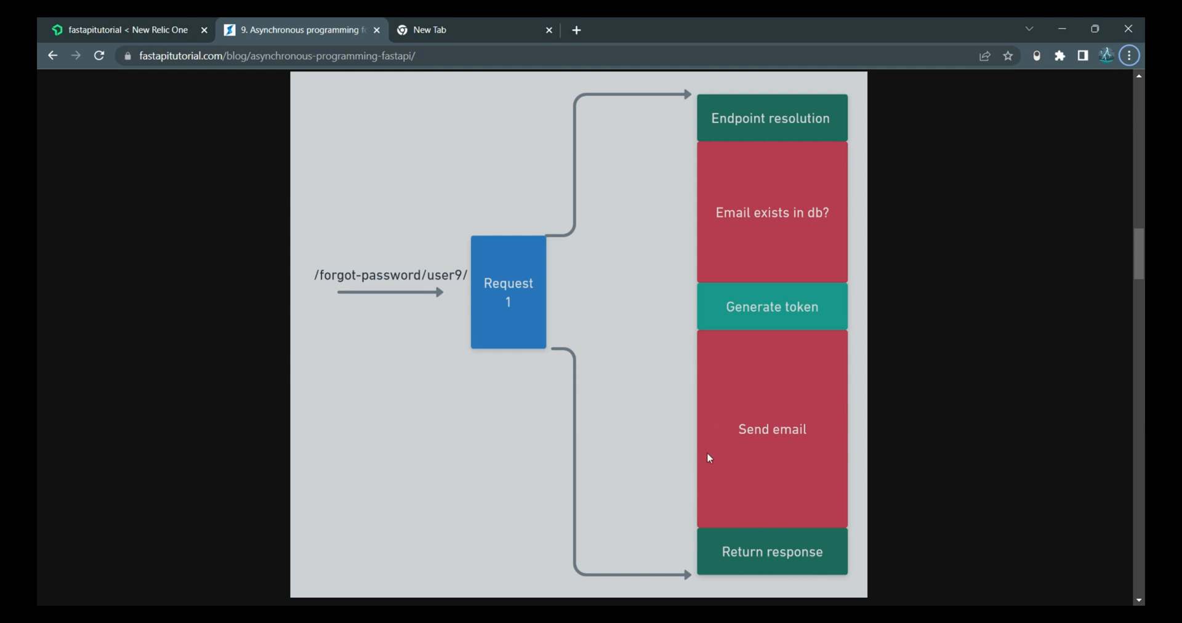
{"action": "mouse_move", "coordinate": [834, 481]}
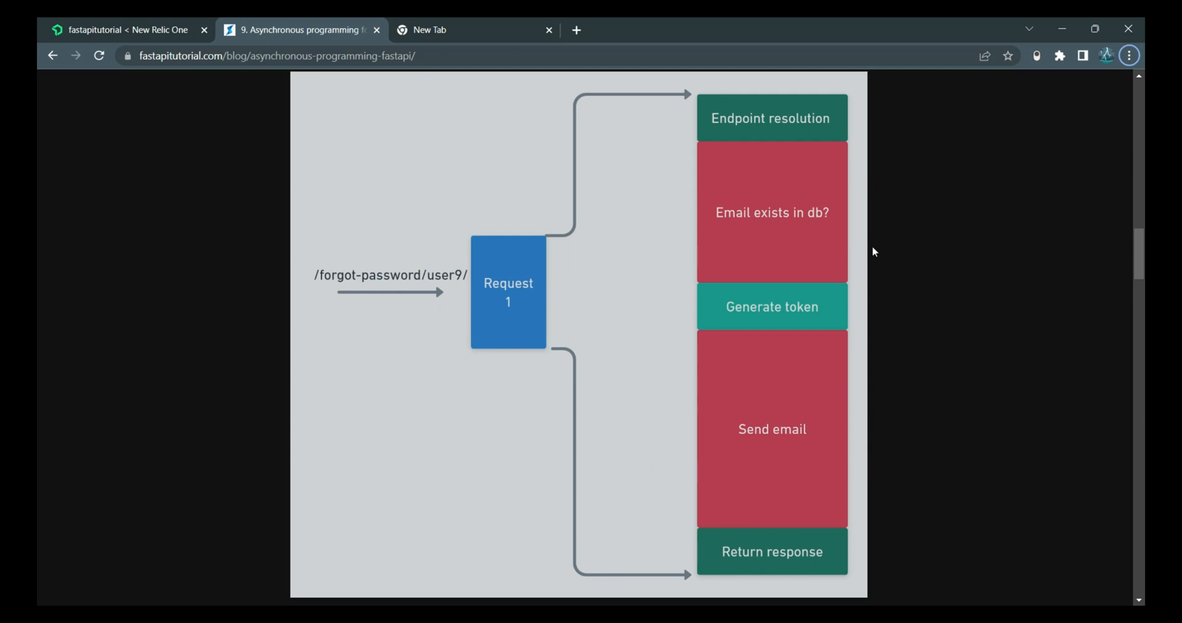
{"action": "mouse_move", "coordinate": [857, 145]}
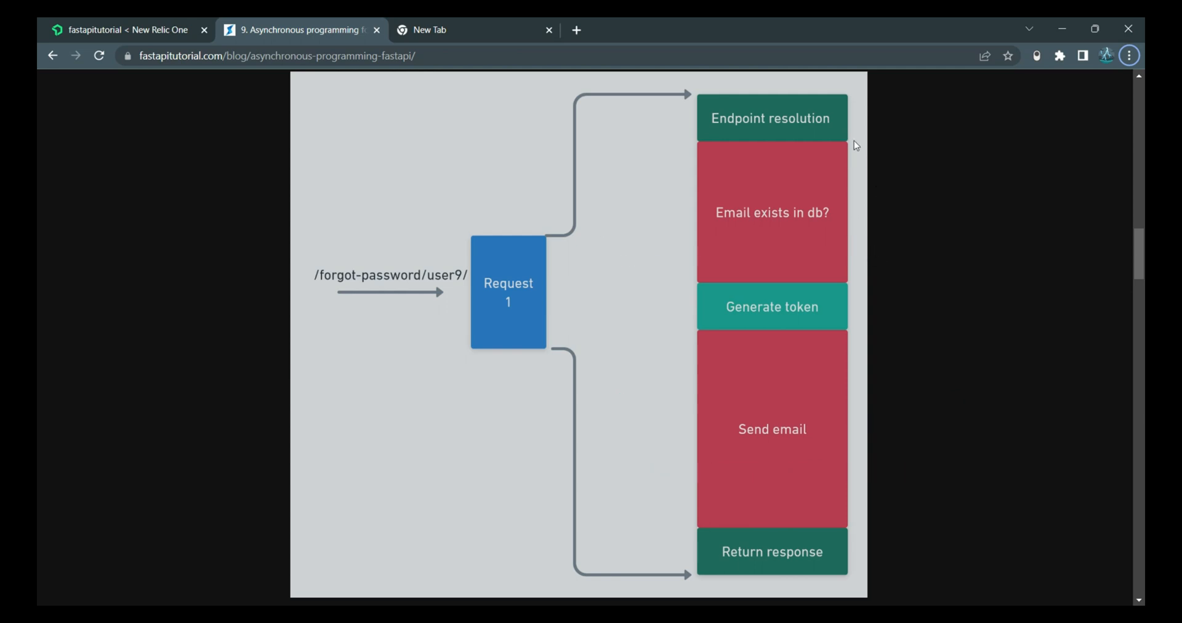
{"action": "mouse_move", "coordinate": [849, 254]}
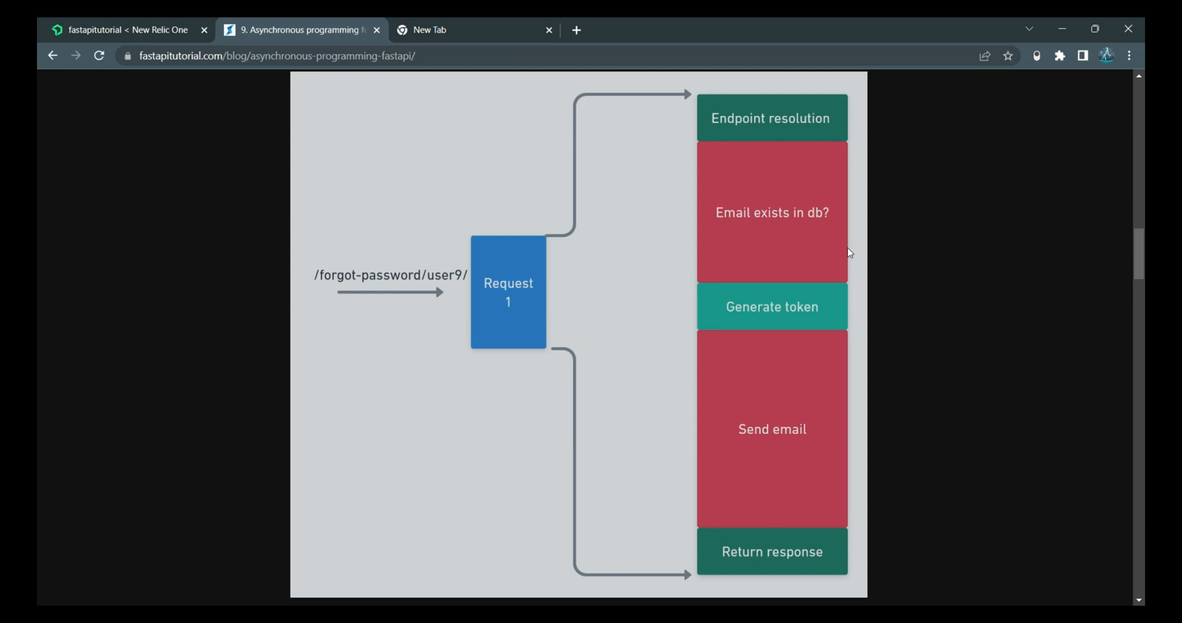
{"action": "mouse_move", "coordinate": [854, 223]}
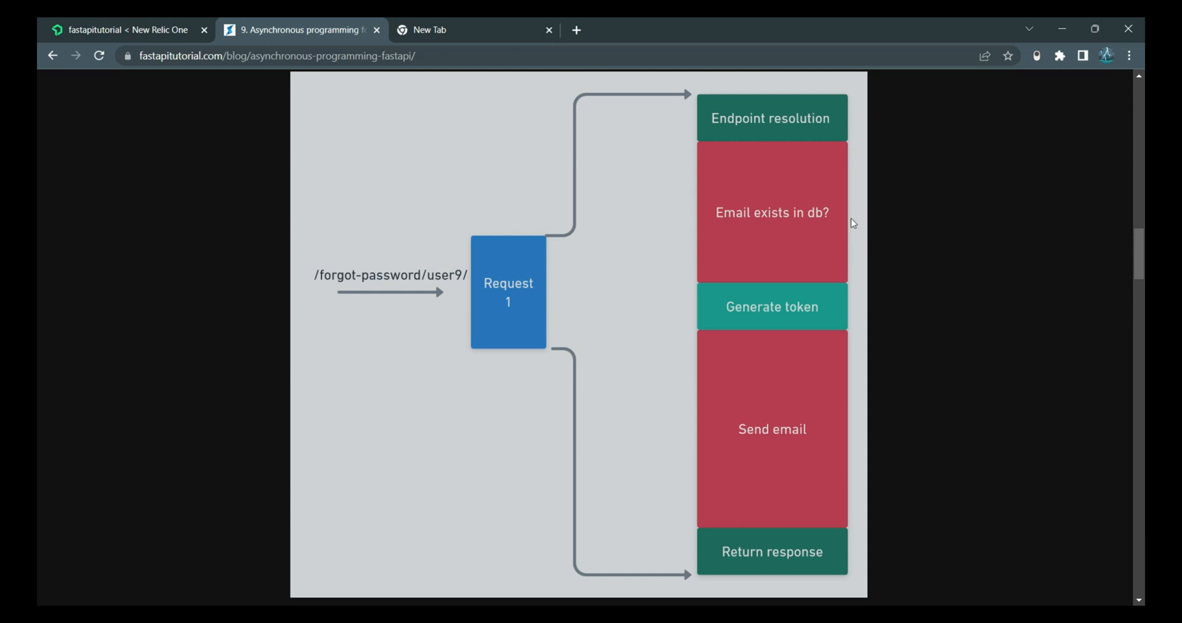
{"action": "mouse_move", "coordinate": [844, 224]}
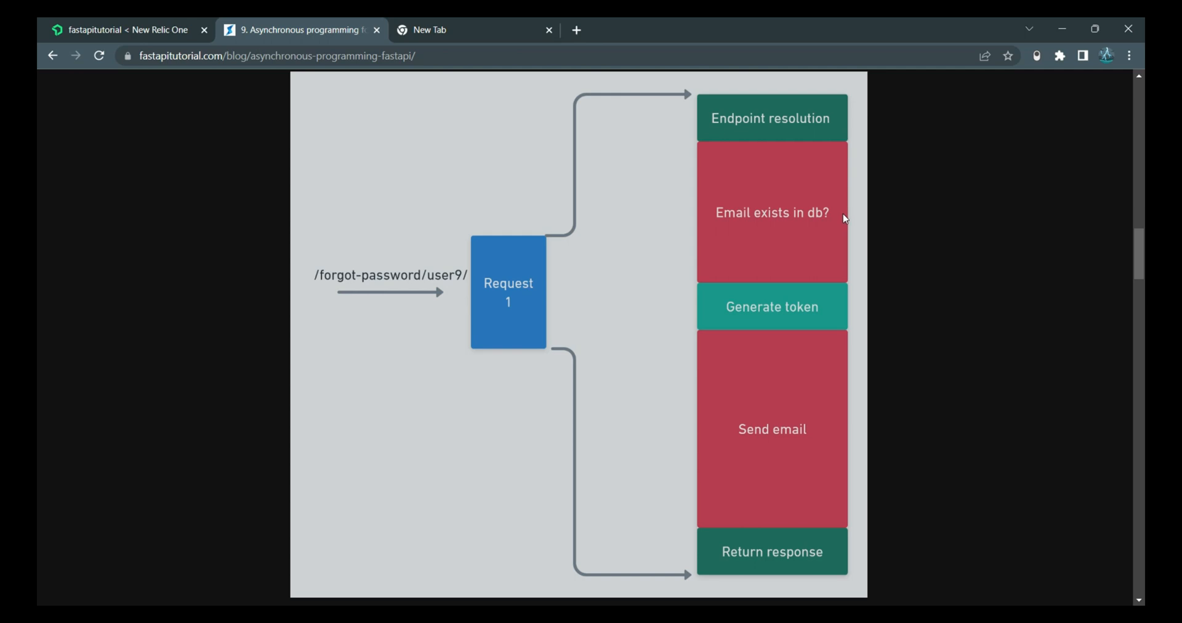
{"action": "mouse_move", "coordinate": [823, 195]}
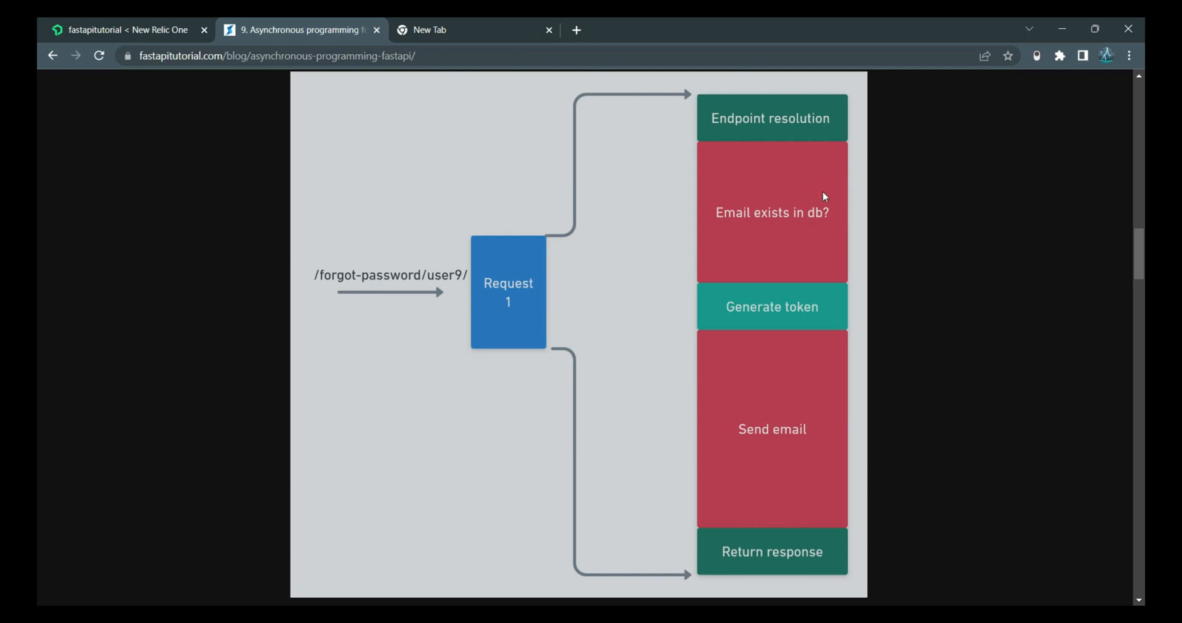
{"action": "mouse_move", "coordinate": [858, 198]}
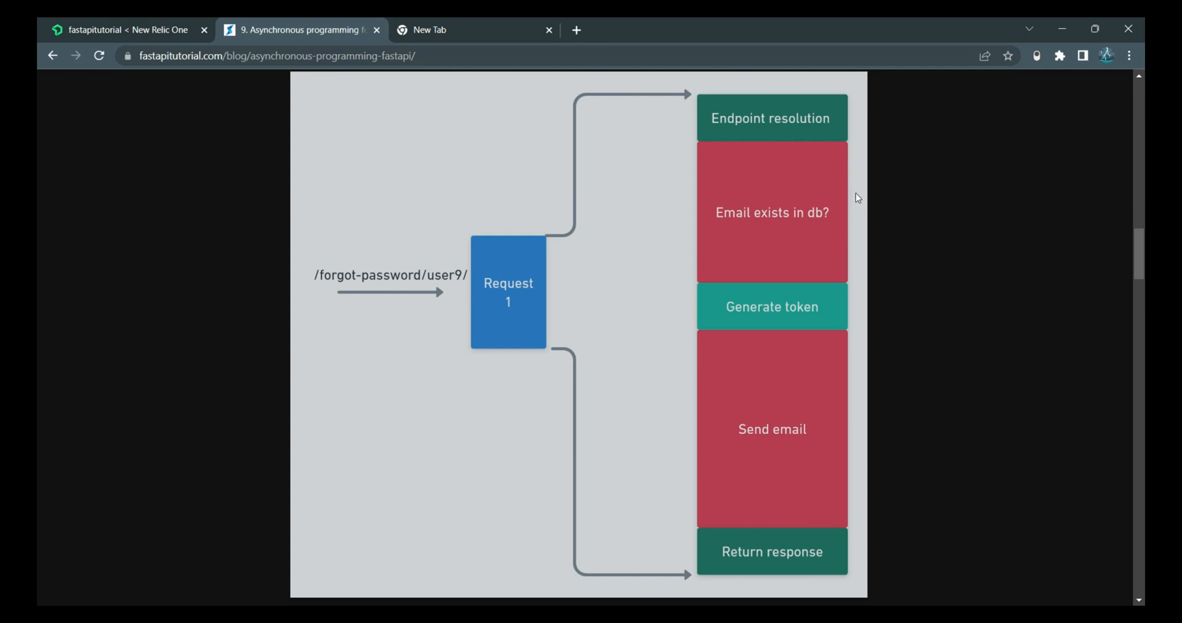
{"action": "mouse_move", "coordinate": [848, 232]}
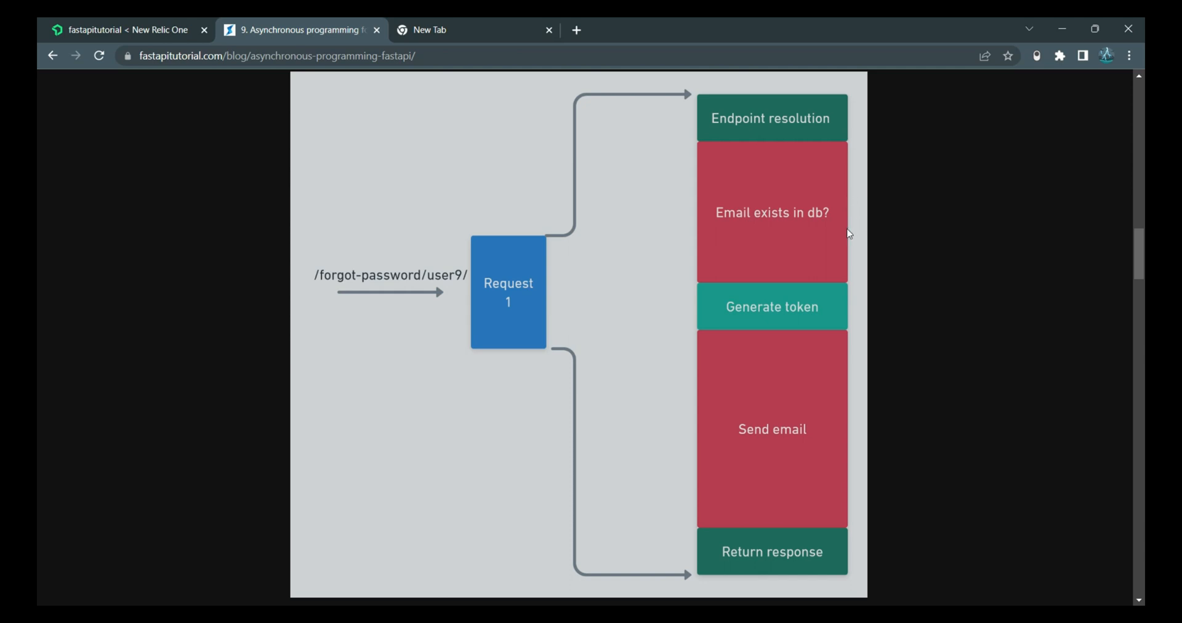
{"action": "mouse_move", "coordinate": [840, 236]}
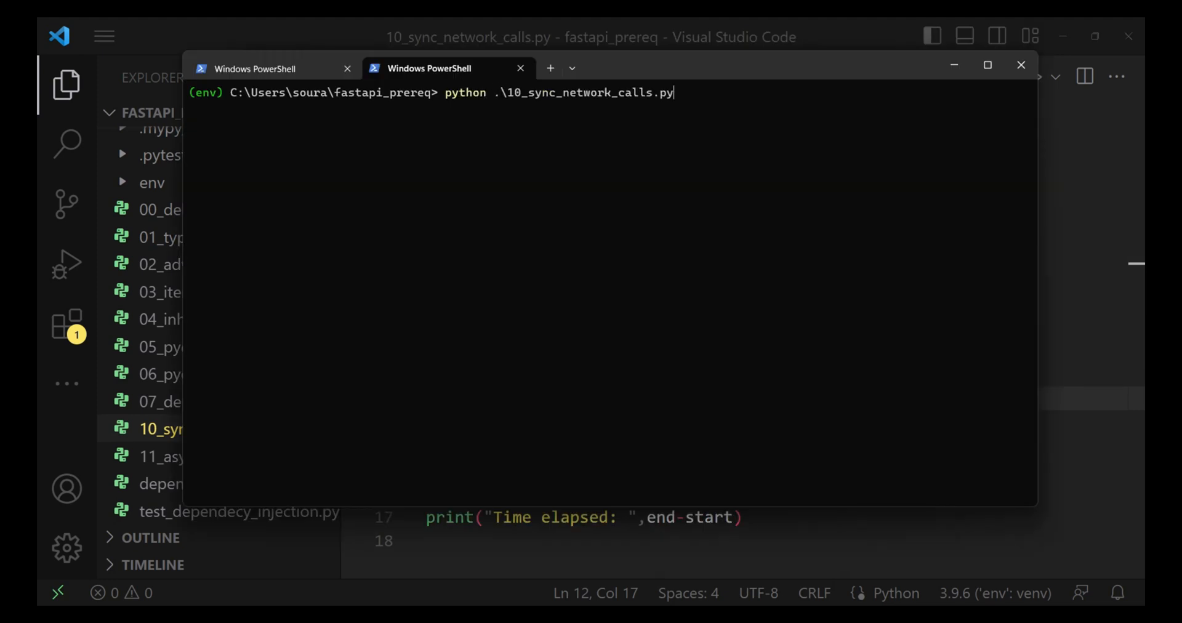
Run python .\10_sync_network_calls.py and highlight the requests import while it executes
{"action": "key", "text": "Enter"}
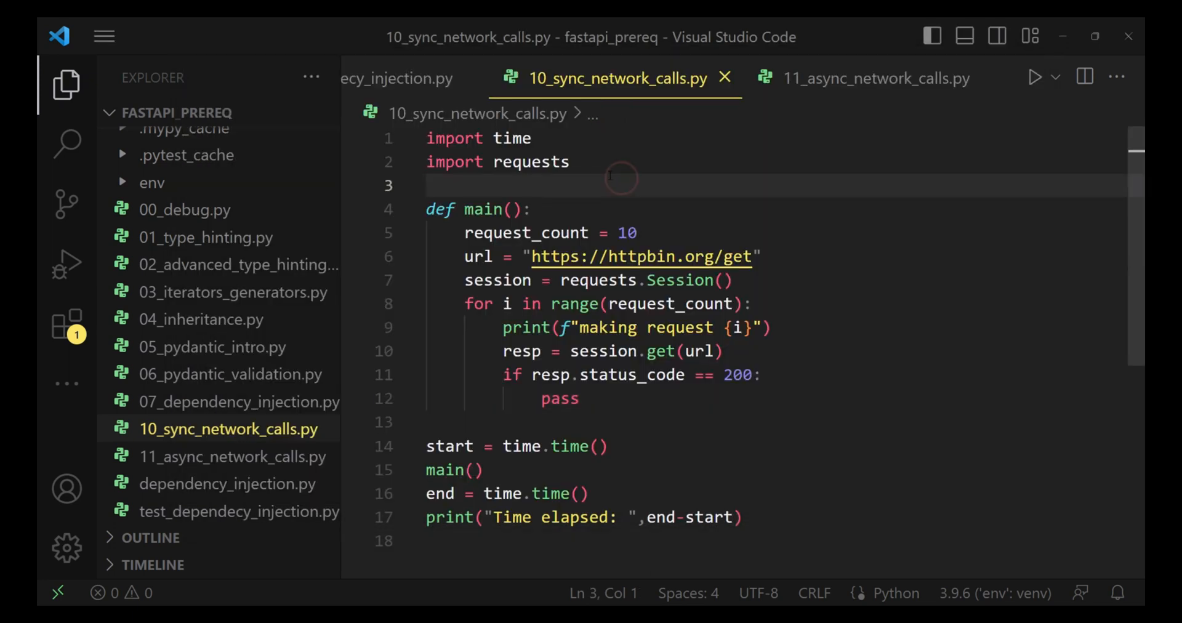
{"action": "double_click", "coordinate": [531, 162]}
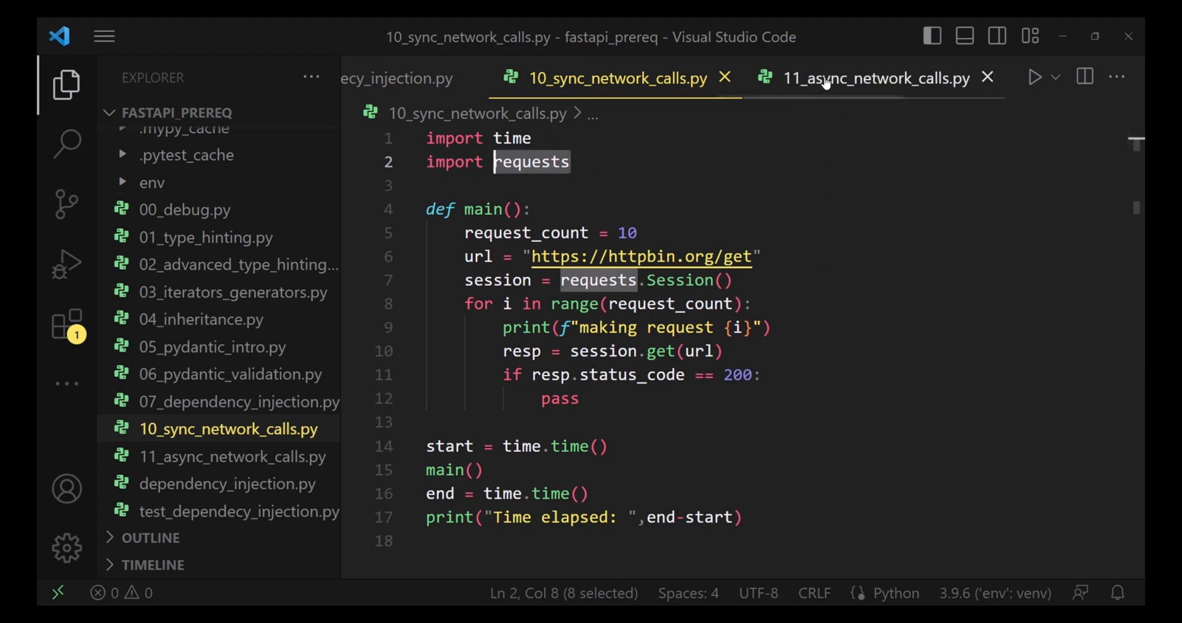
Review 11_async_network_calls.py, highlighting the aiohttp import and the status-check lines 9–10
{"action": "left_click", "coordinate": [874, 79]}
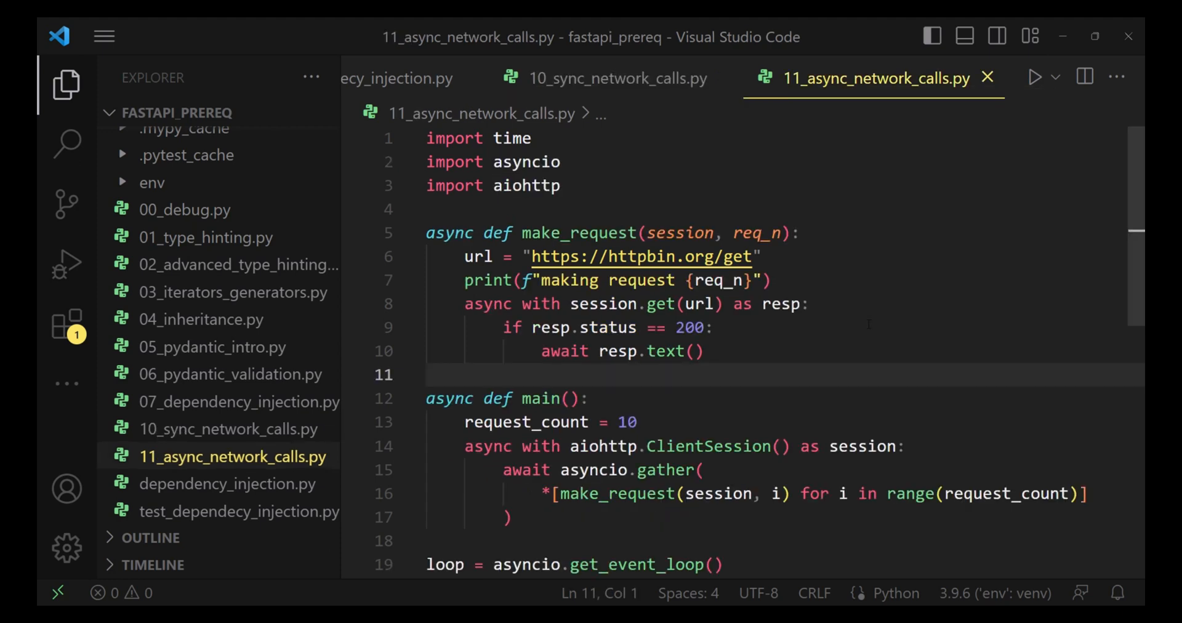
{"action": "double_click", "coordinate": [527, 184]}
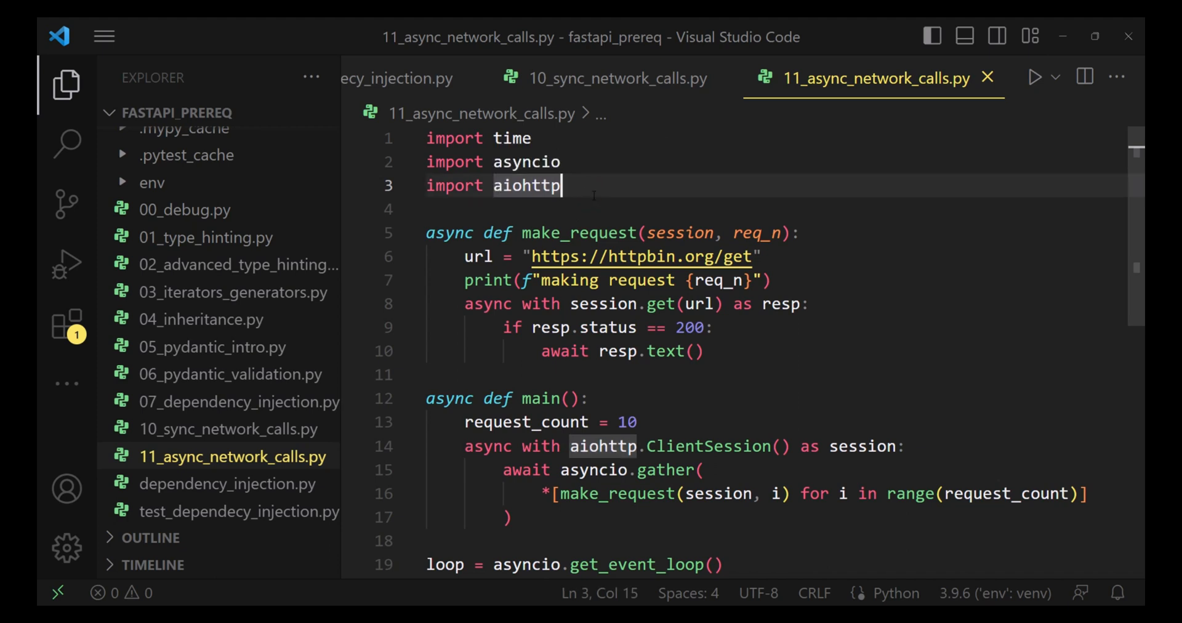
{"action": "left_click", "coordinate": [569, 232]}
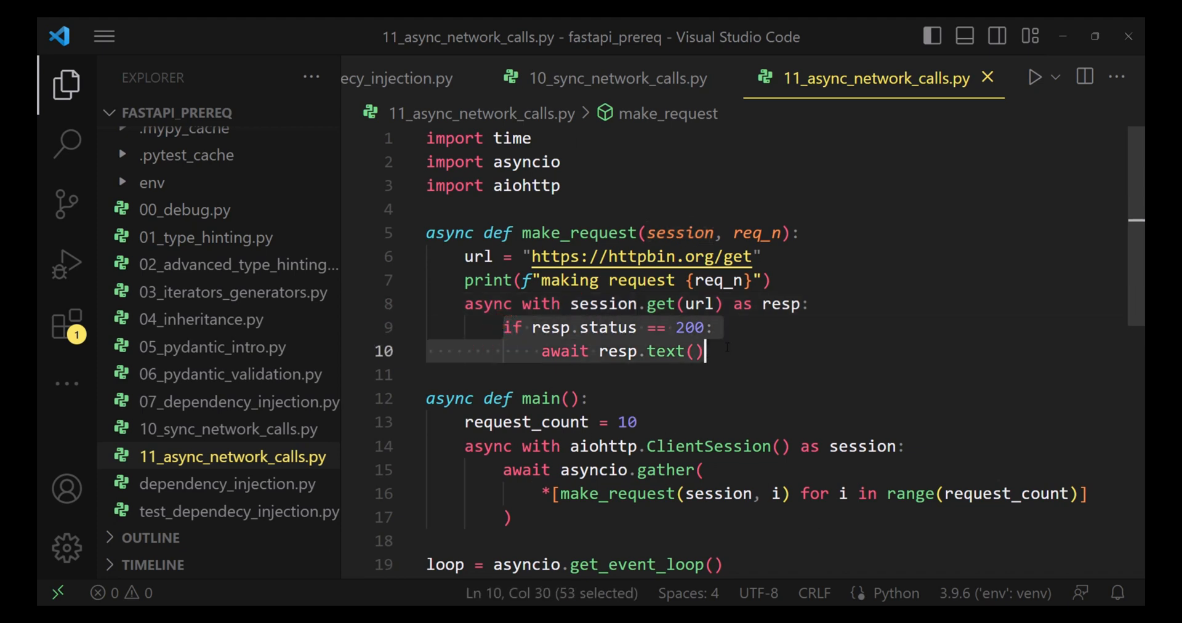
{"action": "left_click", "coordinate": [709, 351]}
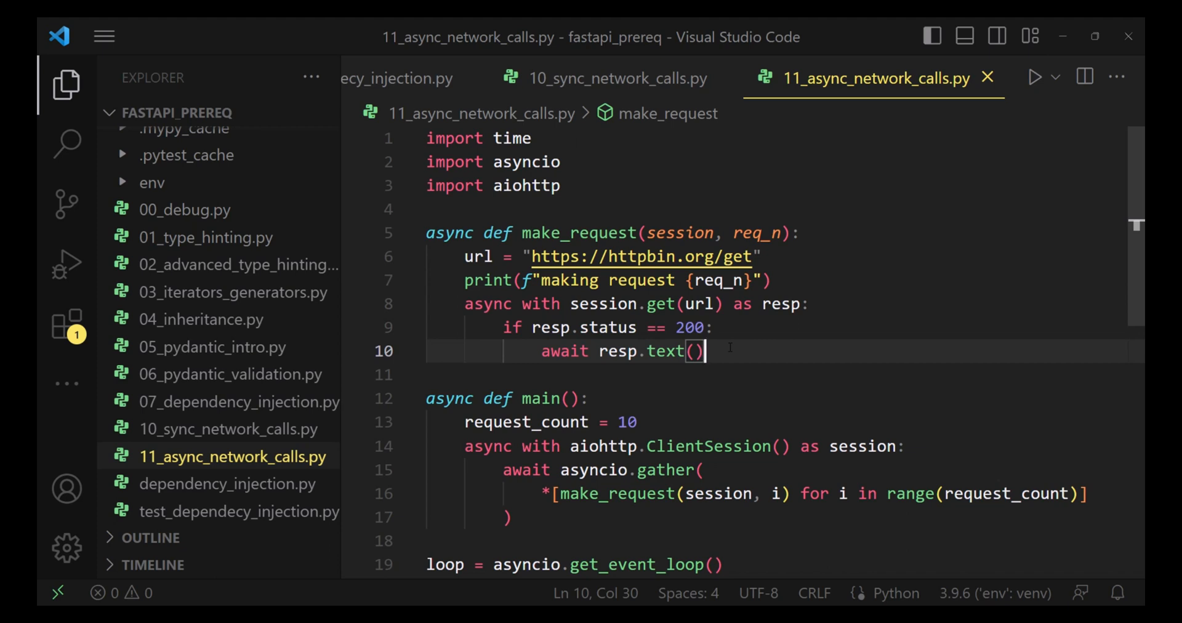
{"action": "scroll", "scroll_direction": "down", "scroll_amount": 3}
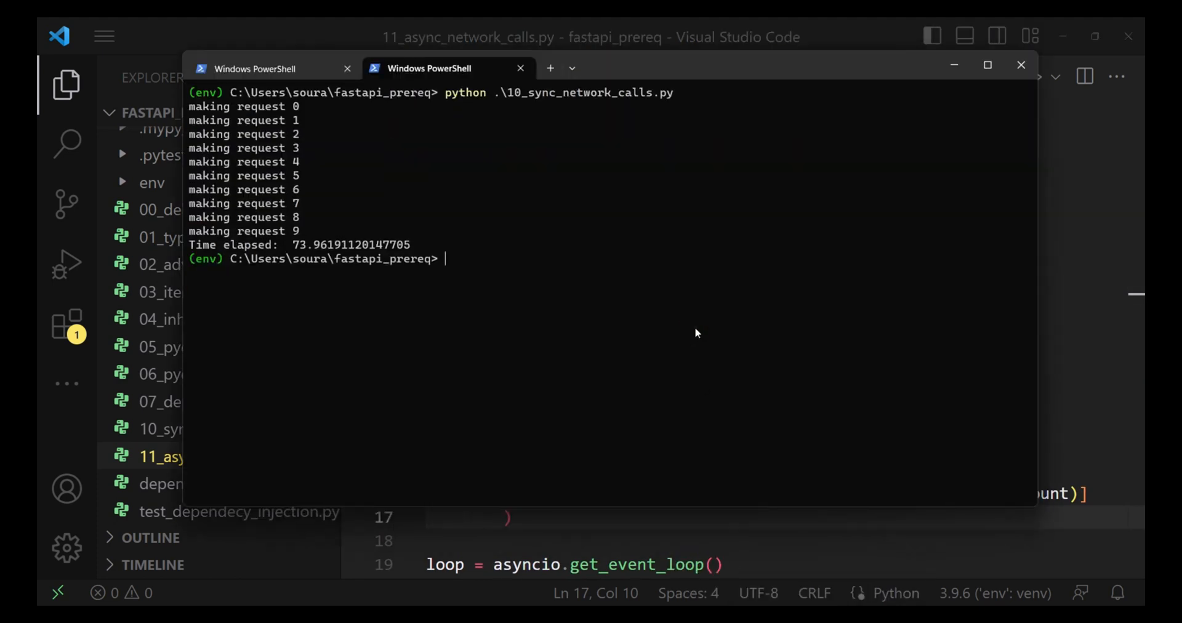
Run python .\11_async_network_calls.py, noting about 11.97 s versus 73.96 s synchronously, and return to its code
{"action": "type", "text": "pip instal"}
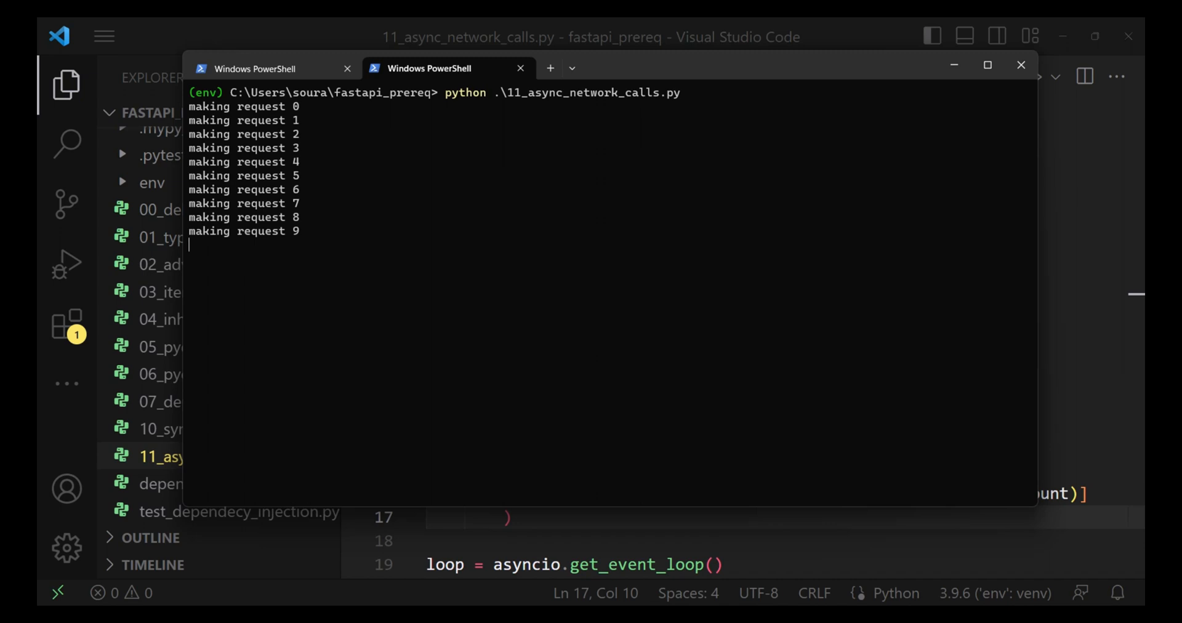
{"action": "mouse_move", "coordinate": [428, 250]}
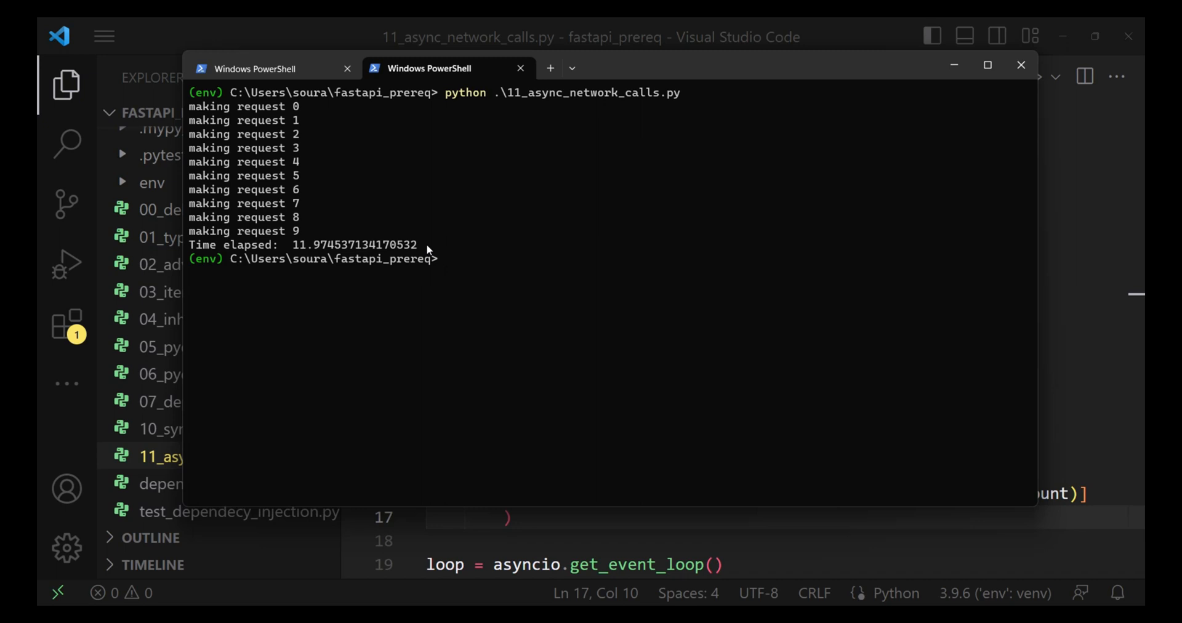
{"action": "left_click", "coordinate": [1021, 66]}
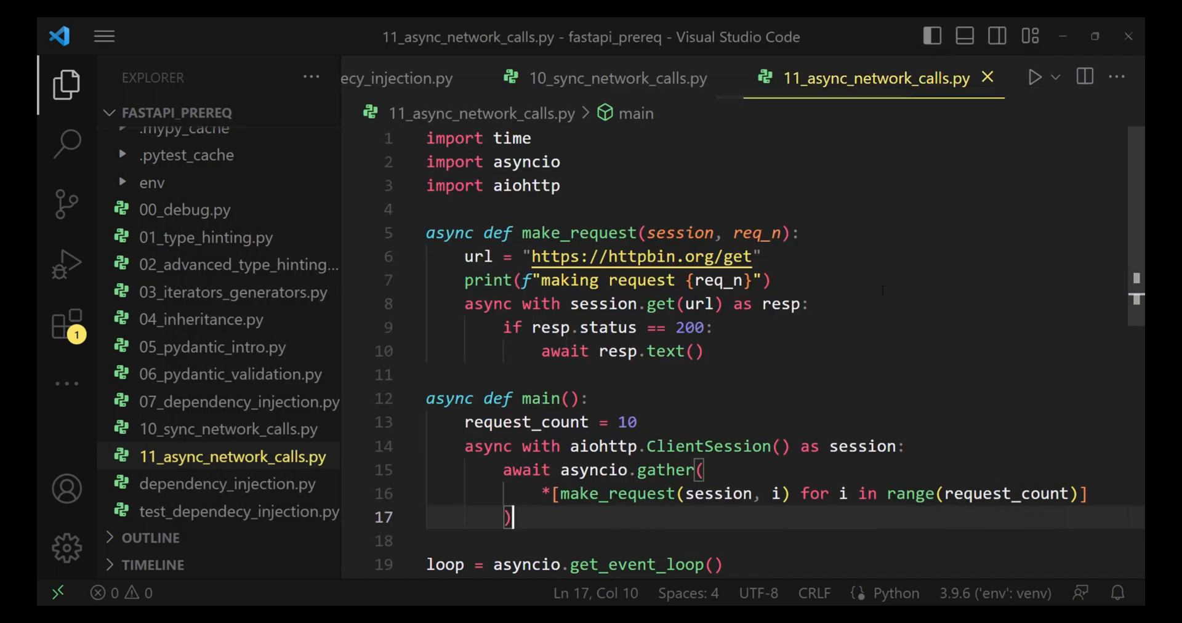